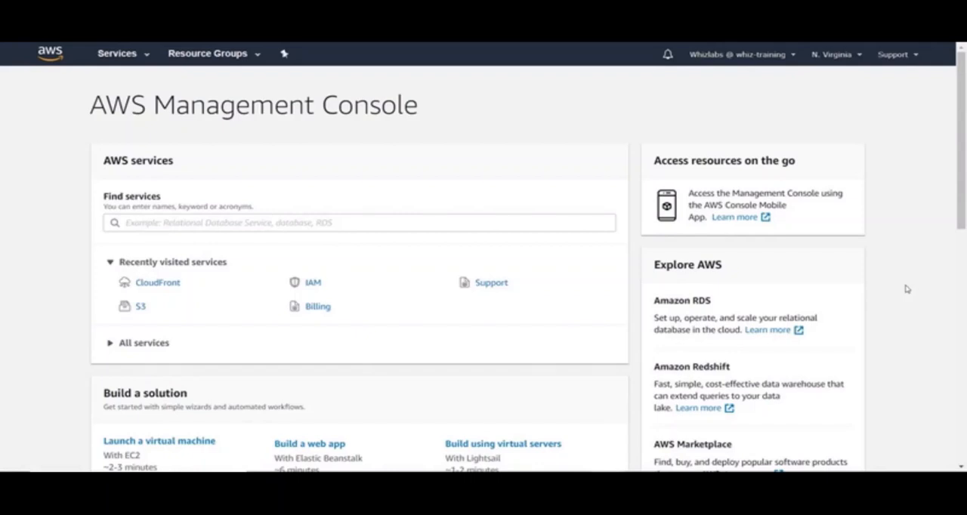
pyautogui.moveTo(559, 360)
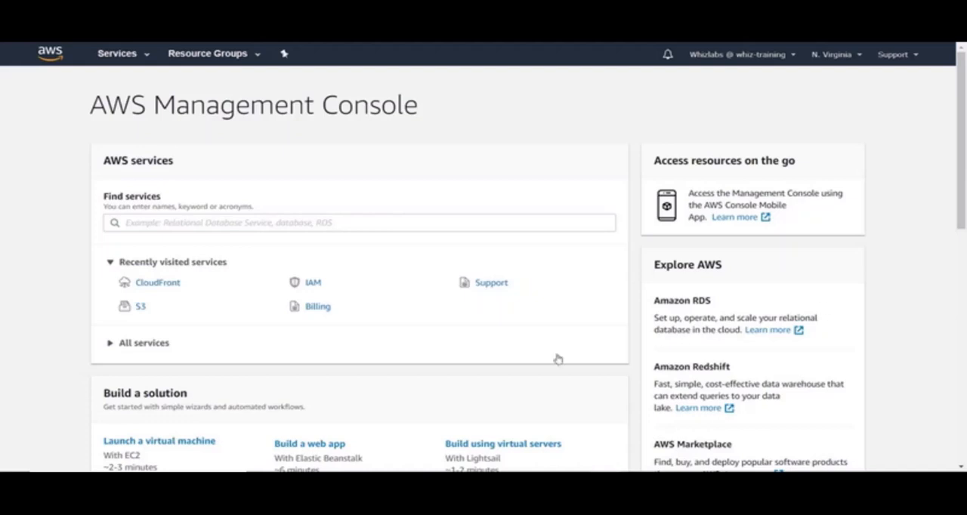
pyautogui.moveTo(141, 305)
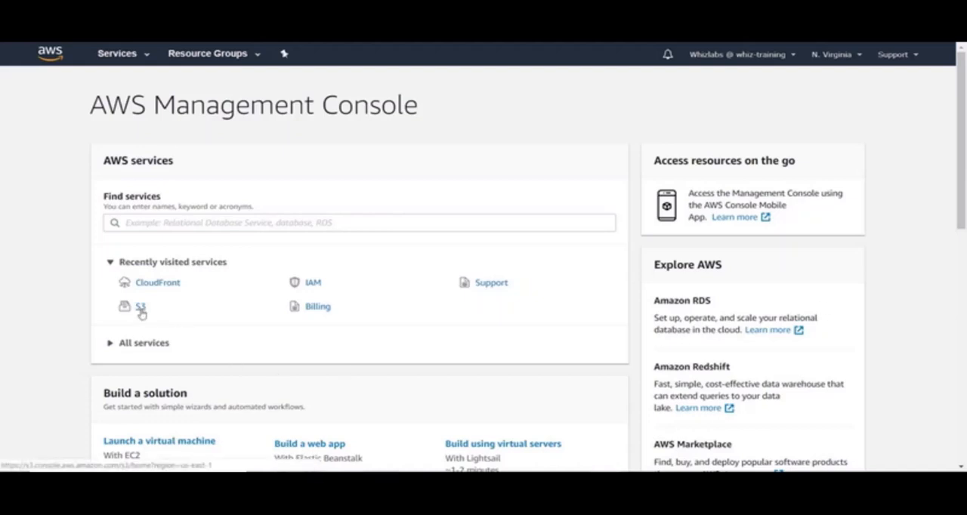
# - Go to the S3 service from the console's recently visited services
pyautogui.click(133, 306)
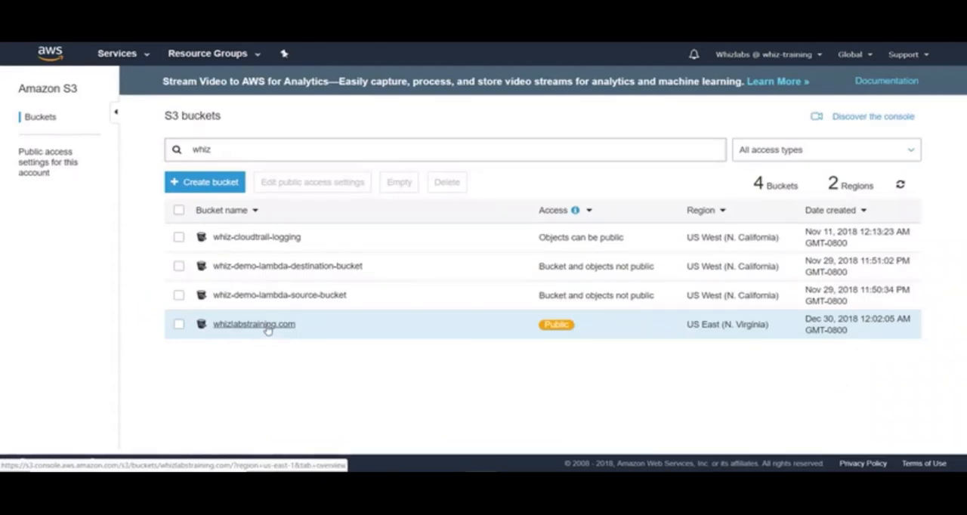
# - View the whizlabstraining.com bucket's Properties and its Static website hosting settings
pyautogui.click(254, 323)
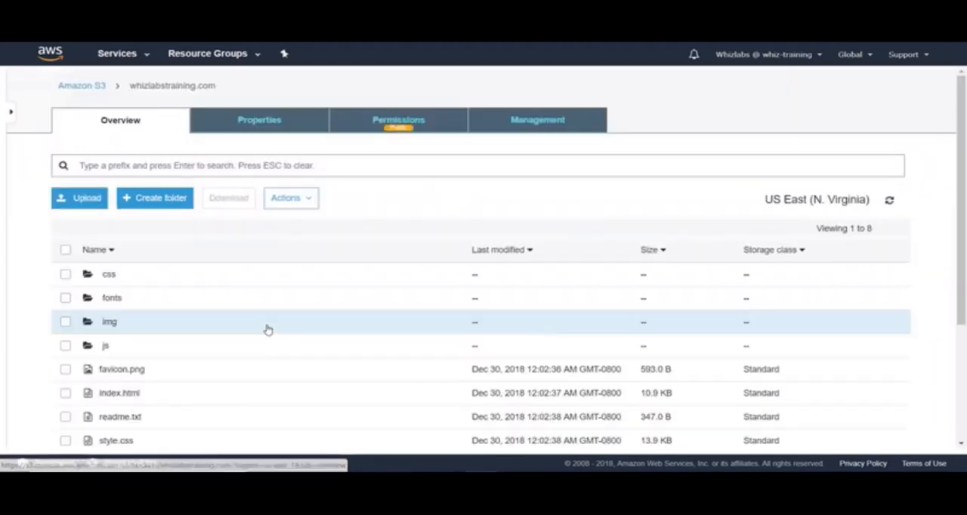
pyautogui.click(260, 120)
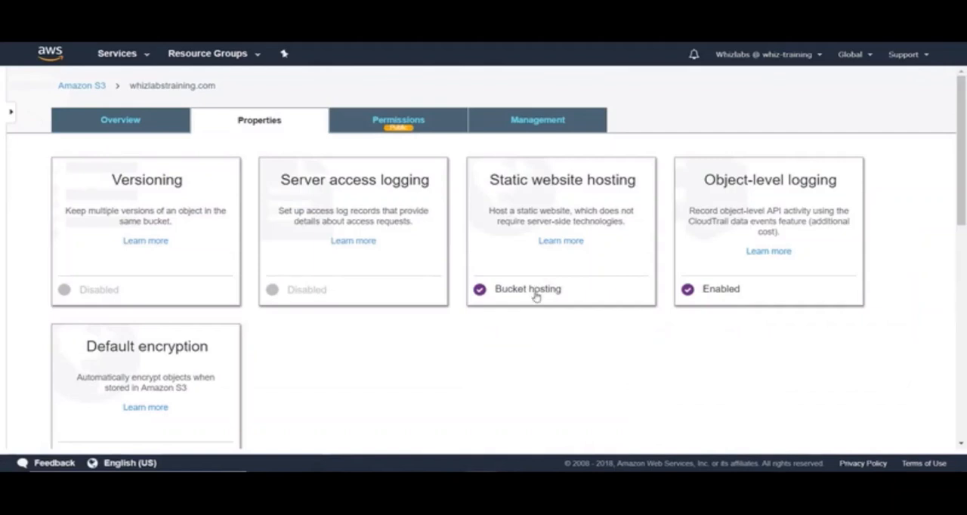
pyautogui.click(563, 227)
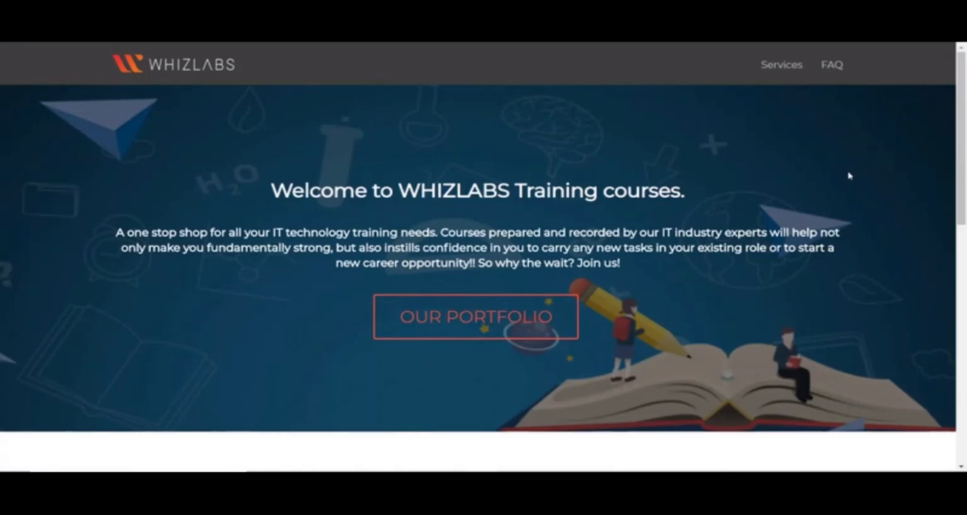
pyautogui.moveTo(813, 103)
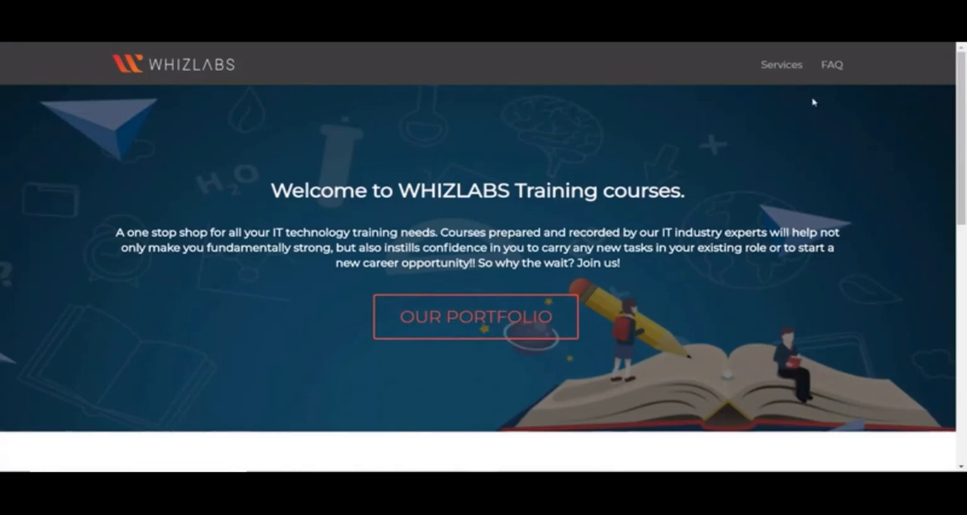
# - Scroll through the hosted Whizlabs site's course and FAQ sections and return to the welcome page
pyautogui.scroll(-3)
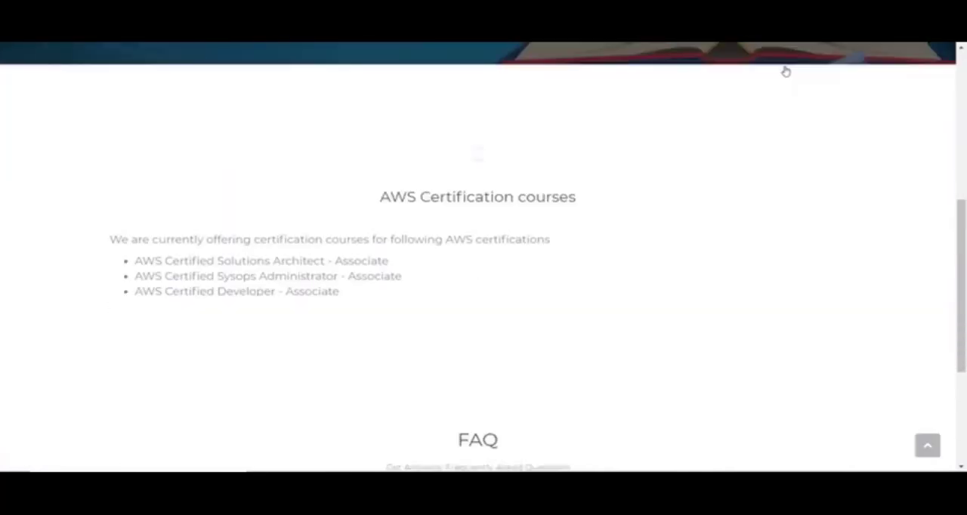
pyautogui.scroll(3)
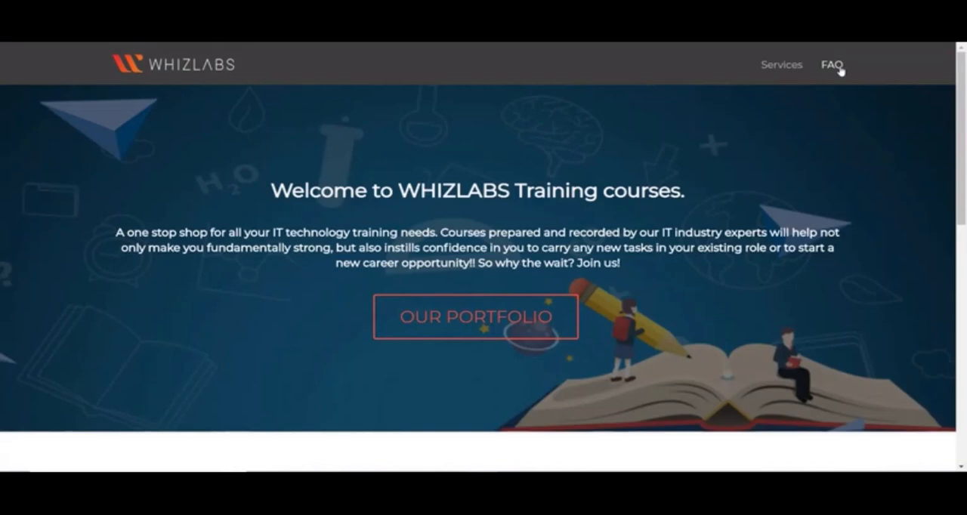
pyautogui.moveTo(826, 223)
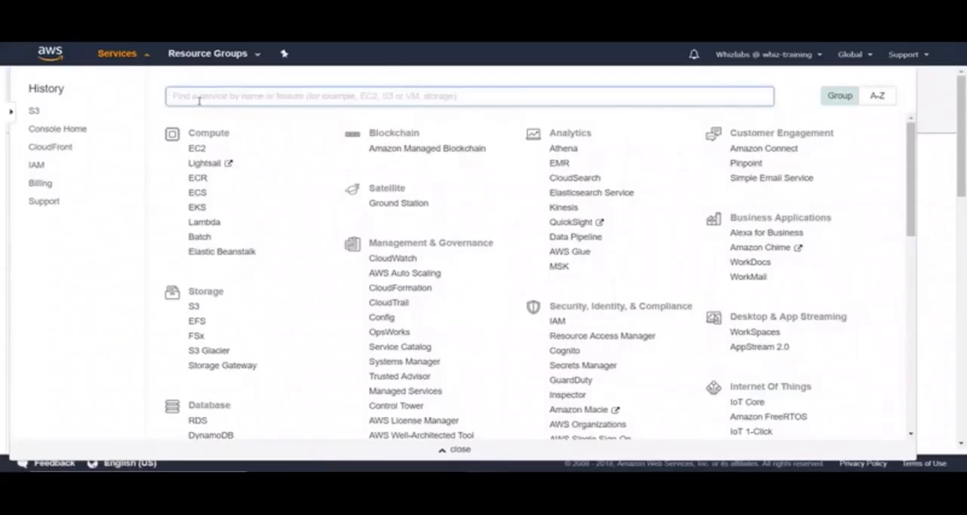
# - Find CloudFront by searching 'cloud' in the Services menu and go to it
pyautogui.write('cloudfro')
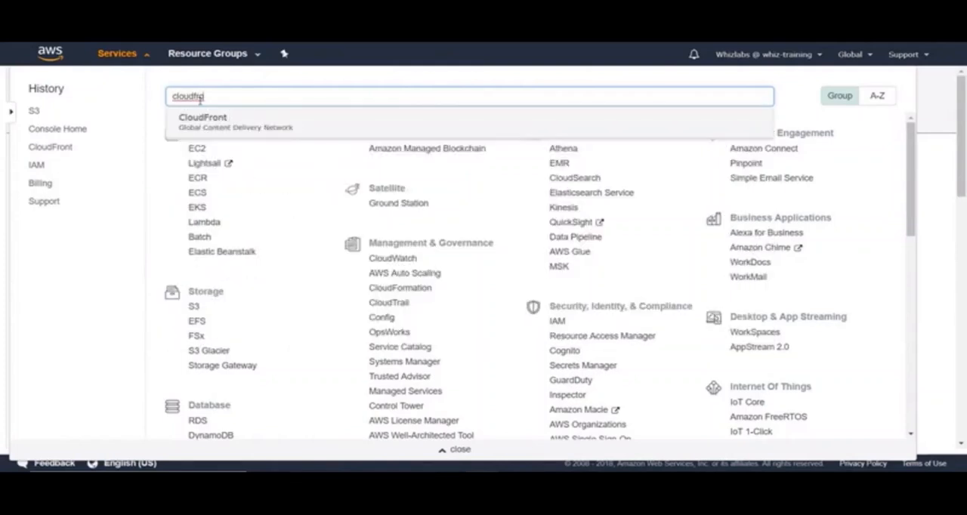
pyautogui.click(203, 121)
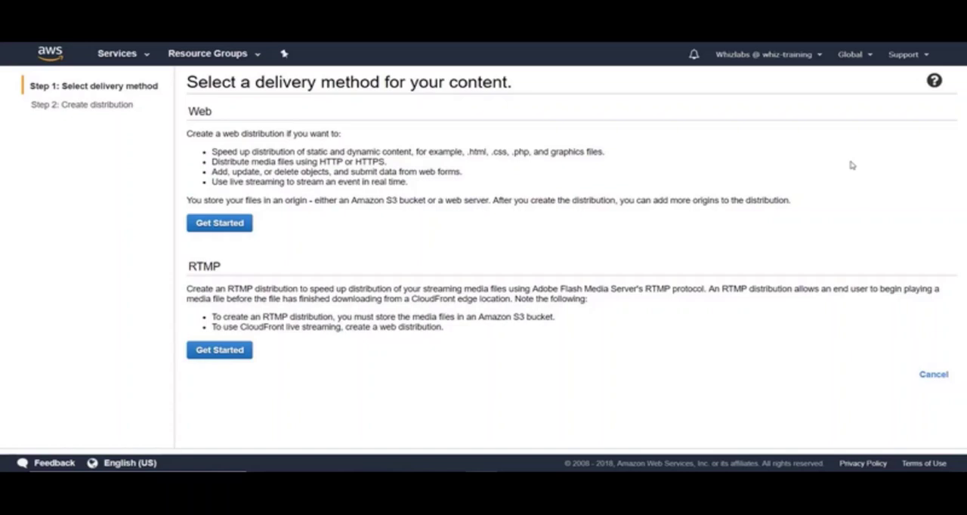
pyautogui.moveTo(278, 255)
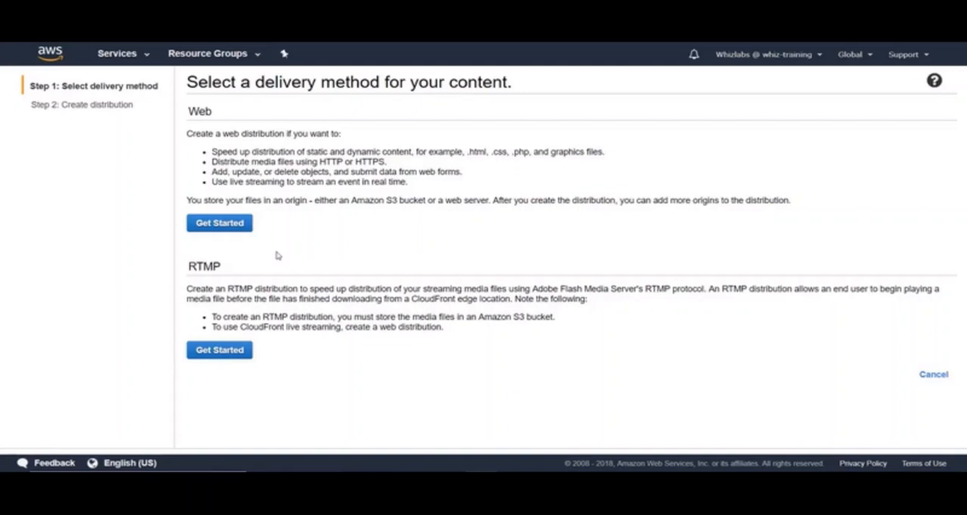
pyautogui.moveTo(269, 251)
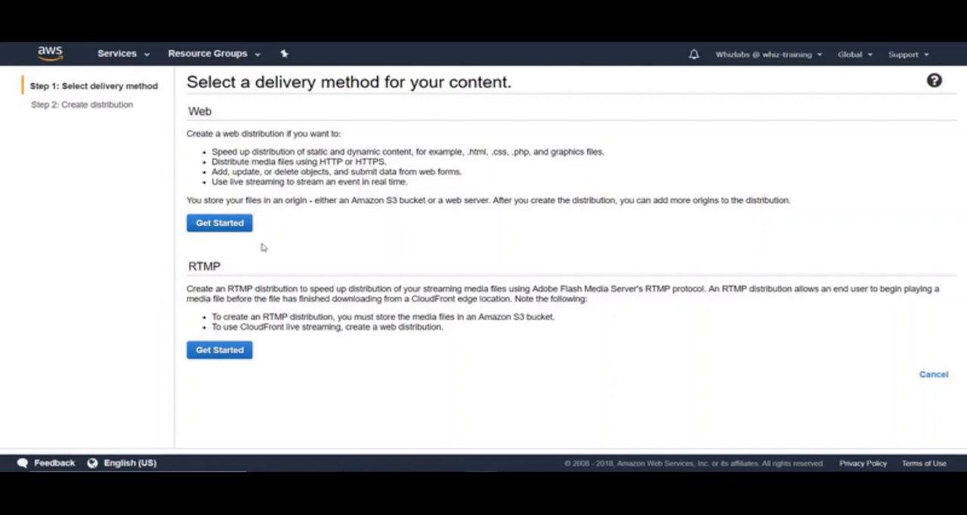
# - Choose the Web delivery method to begin the Create Distribution form
pyautogui.click(219, 222)
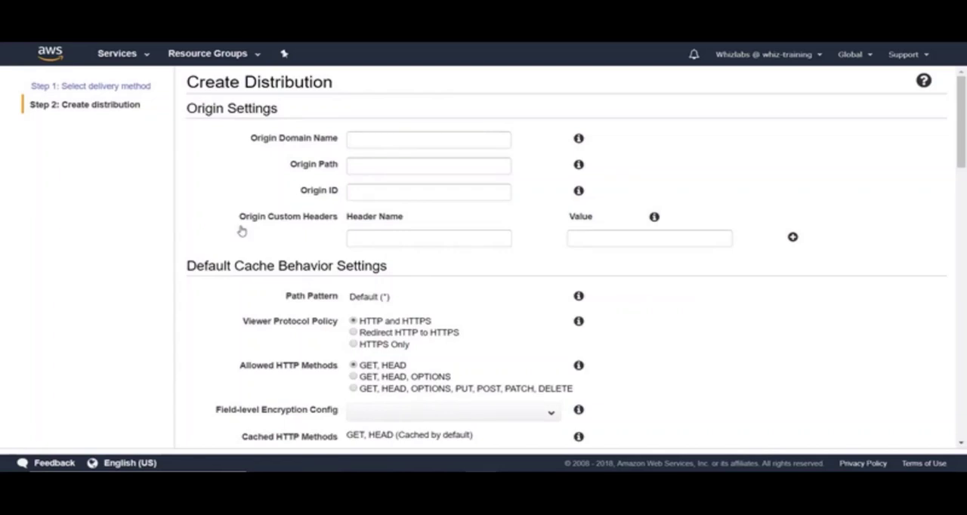
pyautogui.moveTo(572, 136)
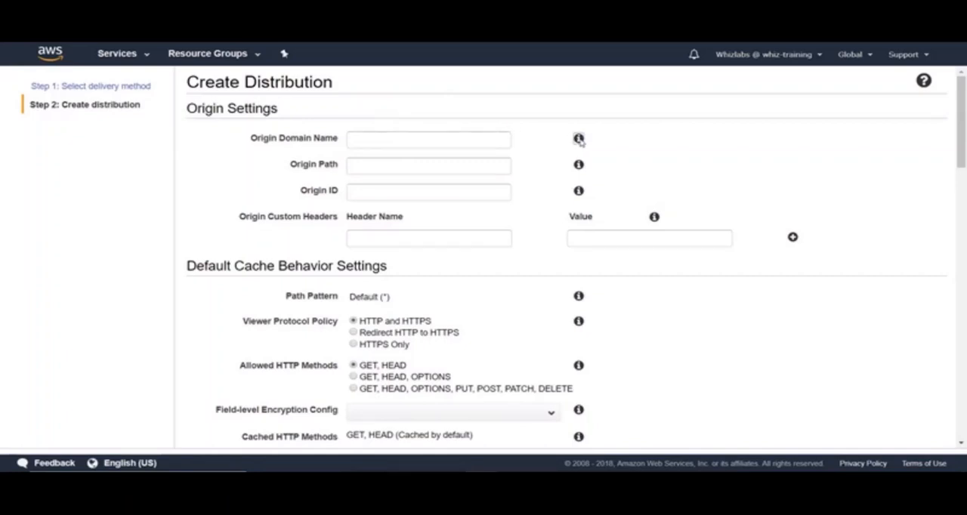
# - Show the Origin Domain Name help text and move into the origin field
pyautogui.click(579, 139)
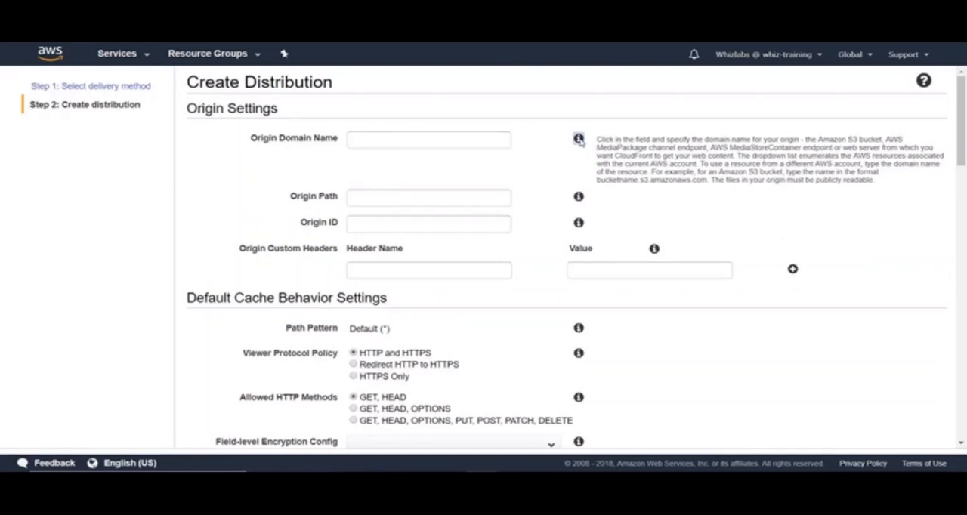
pyautogui.moveTo(640, 196)
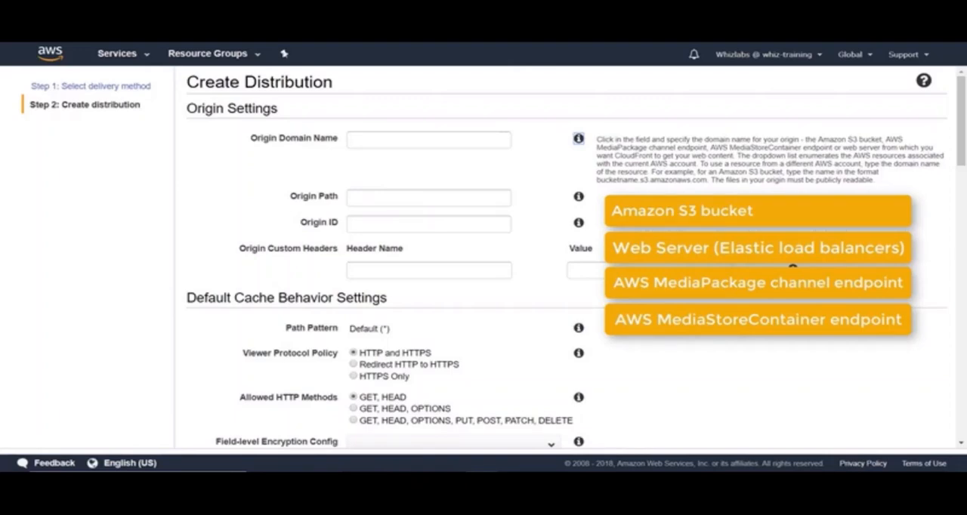
pyautogui.click(429, 139)
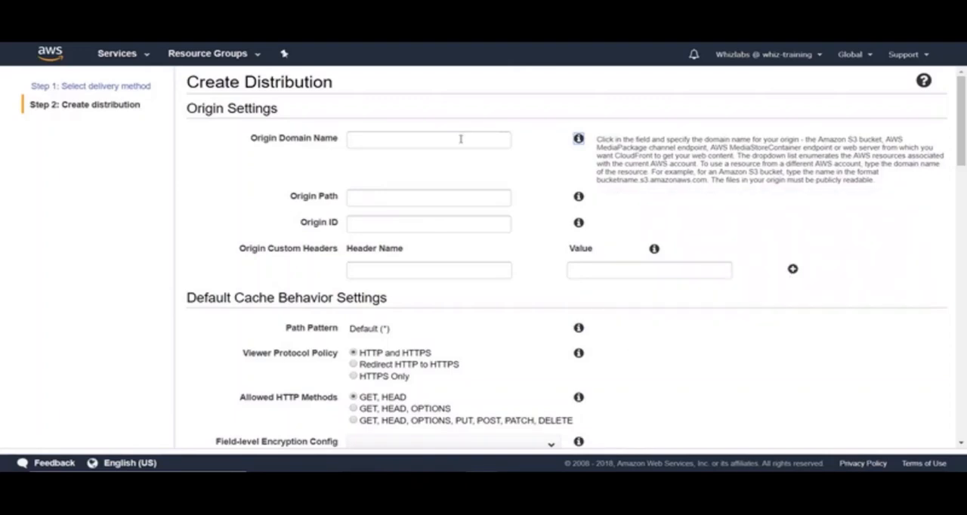
# - Select whizlabstraining.com.s3.amazonaws.com as the origin and view the Origin Path help
pyautogui.click(428, 139)
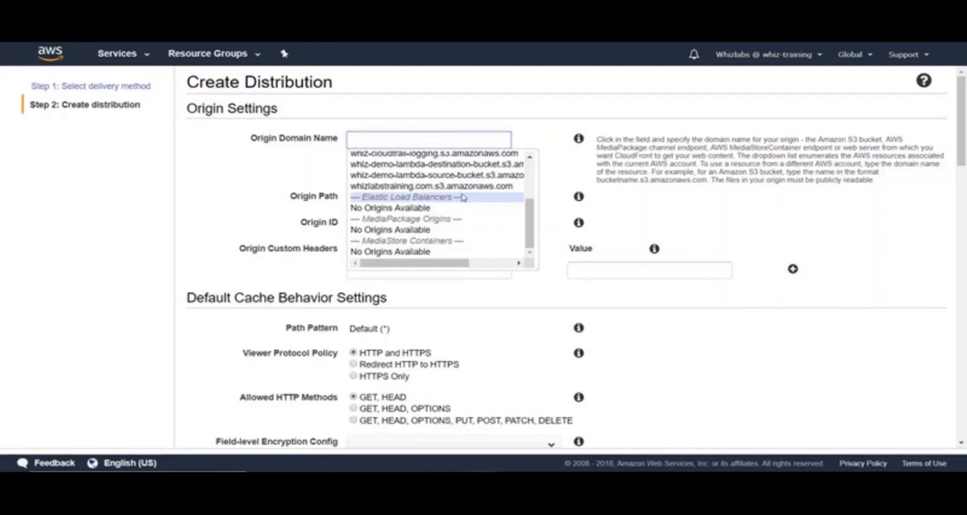
pyautogui.click(428, 186)
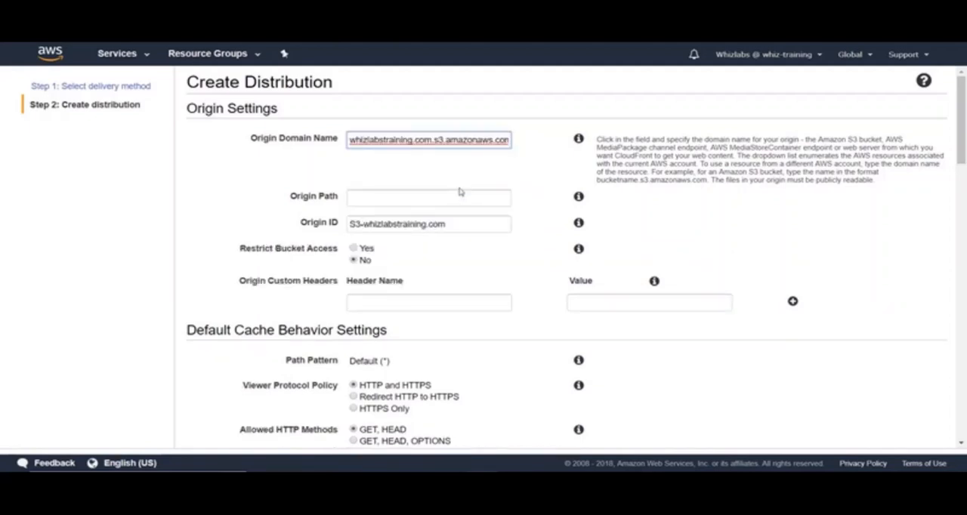
pyautogui.click(429, 197)
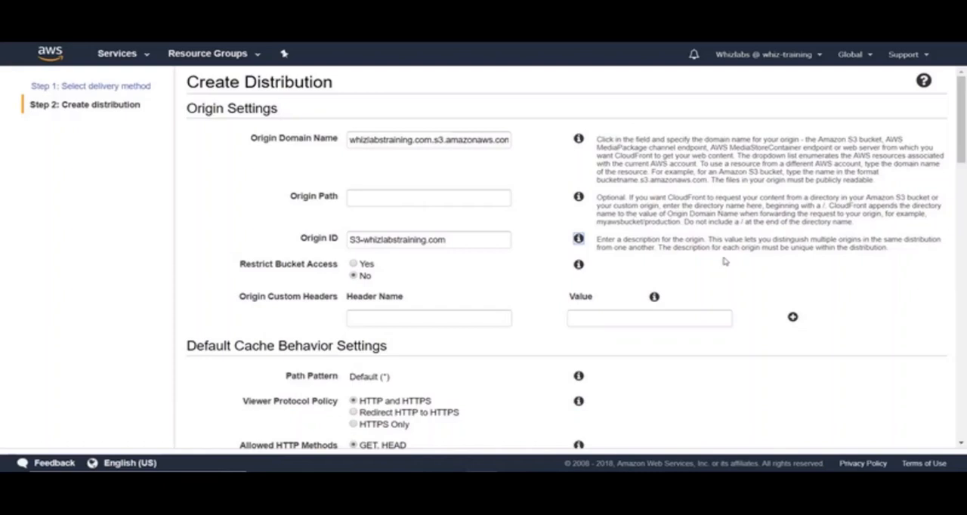
pyautogui.moveTo(643, 252)
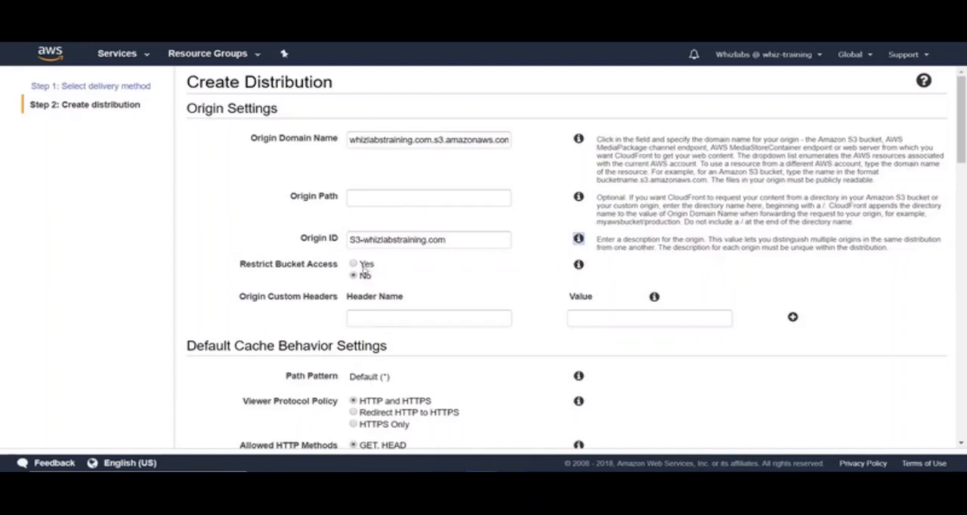
pyautogui.moveTo(387, 267)
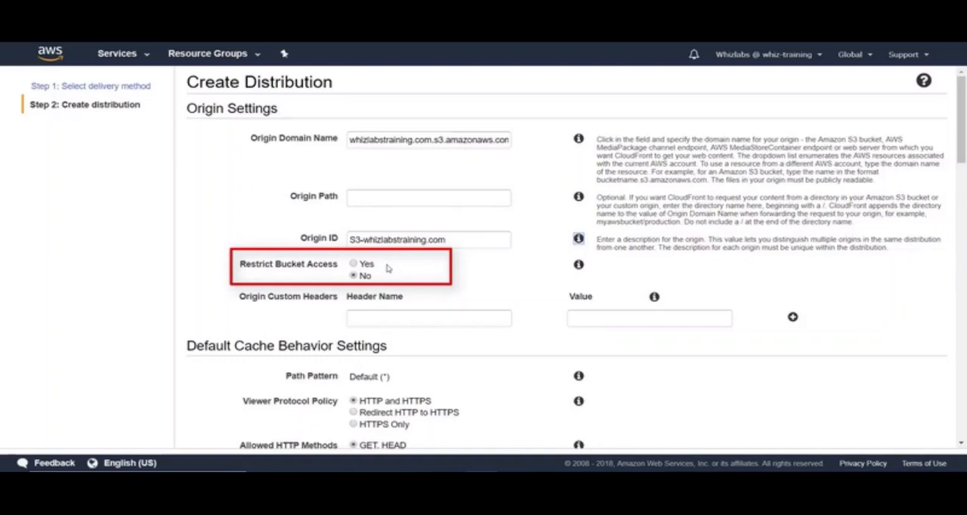
pyautogui.moveTo(532, 277)
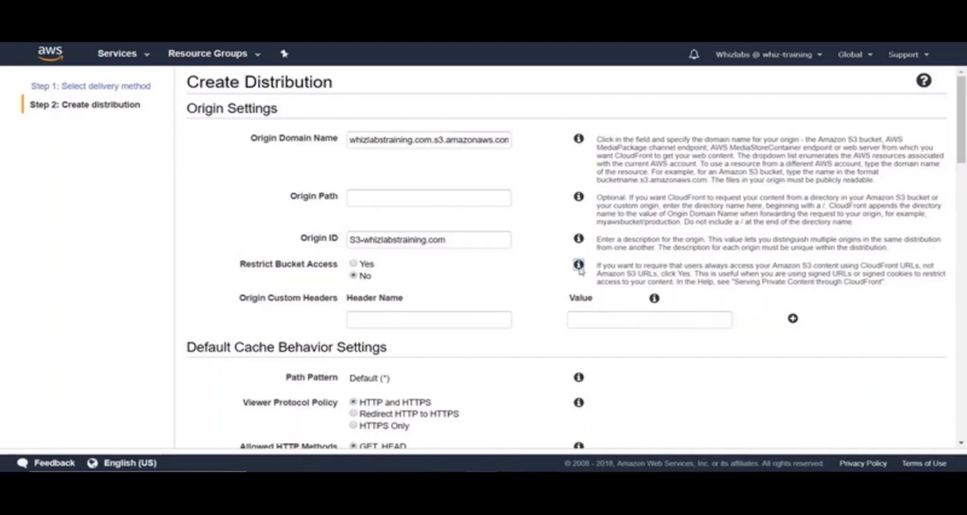
pyautogui.moveTo(553, 272)
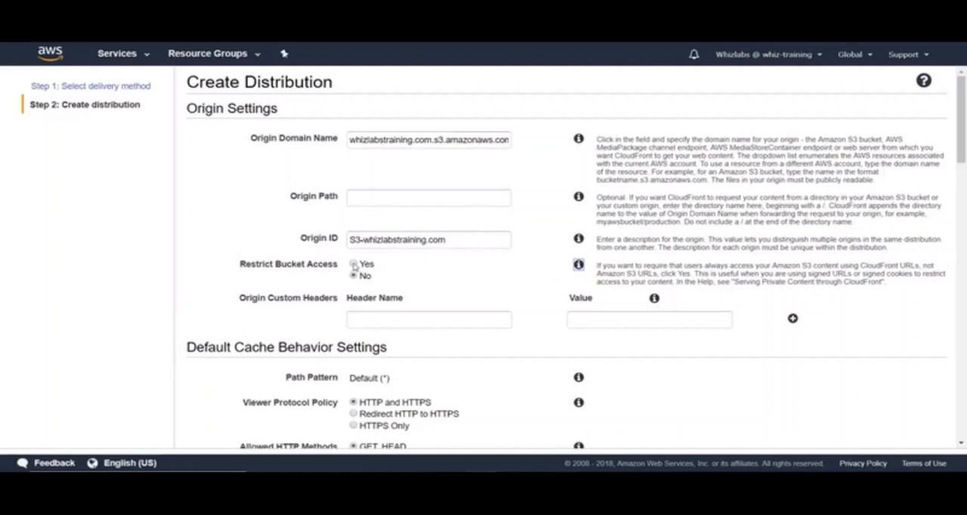
# - Check the existing origin access identities, then choose Create a New Identity instead
pyautogui.click(353, 266)
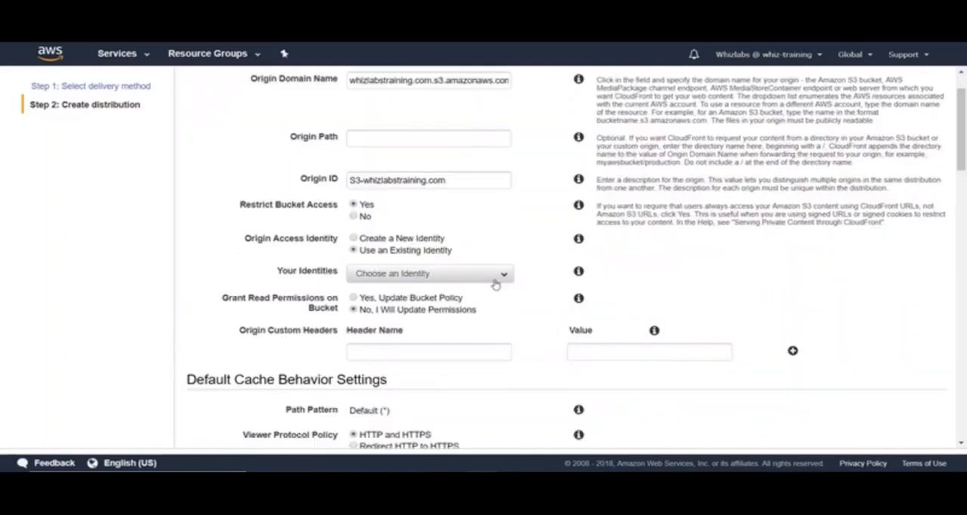
pyautogui.click(429, 274)
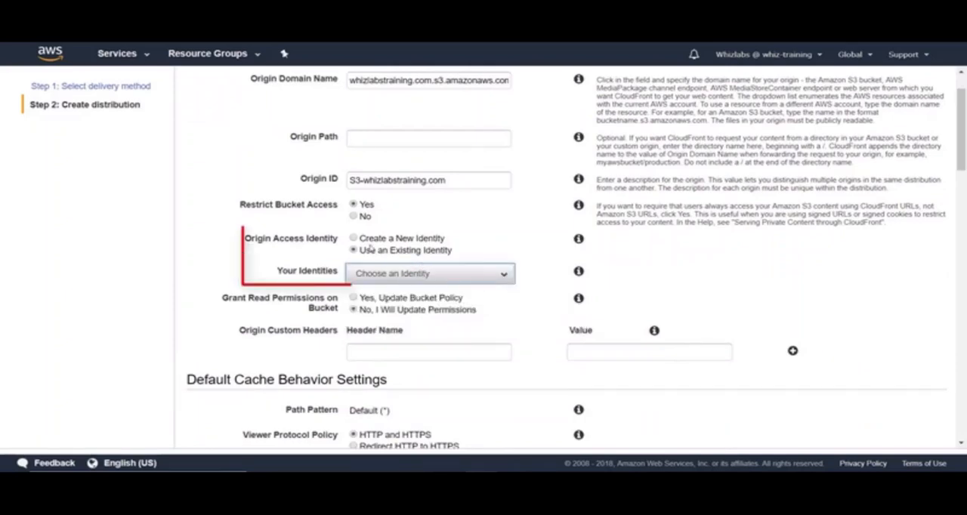
pyautogui.click(354, 239)
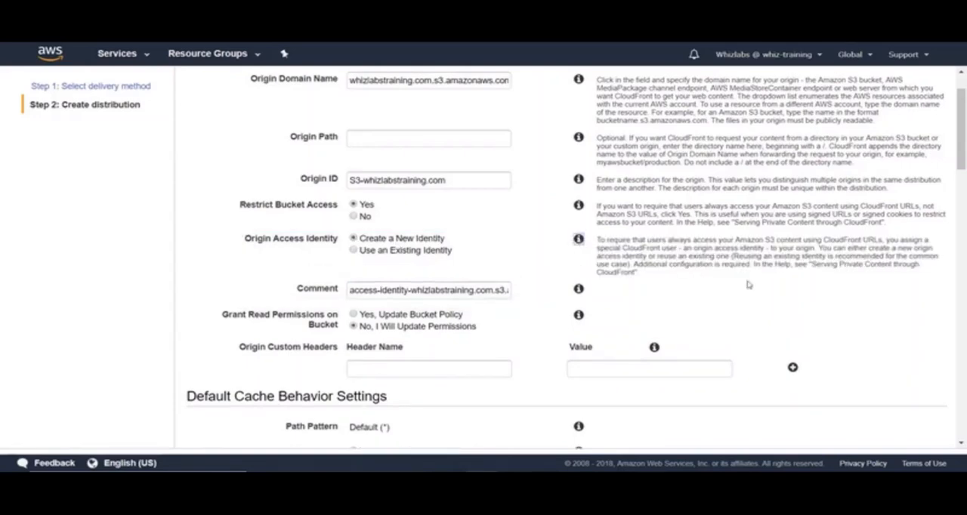
pyautogui.moveTo(804, 296)
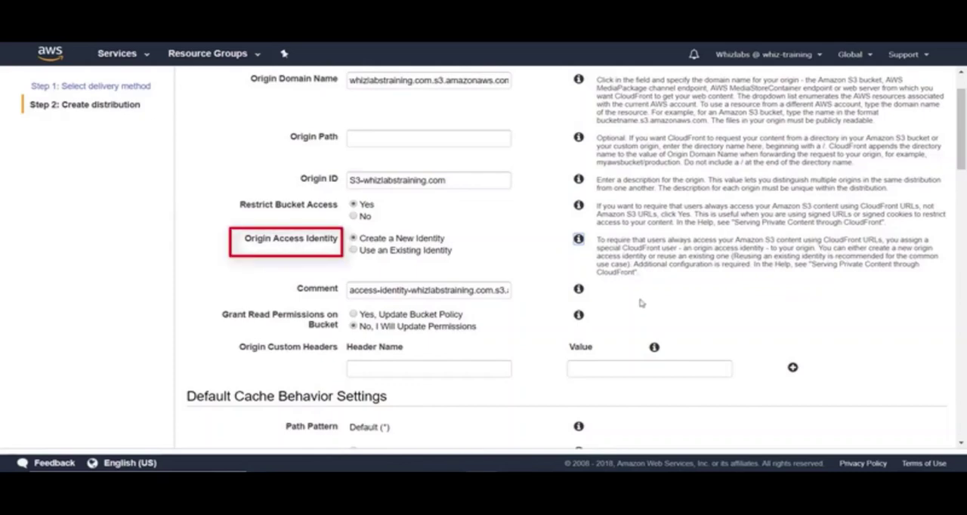
# - Set Grant Read Permissions on Bucket to 'Yes, Update Bucket Policy' and move down to the cache behavior settings
pyautogui.scroll(-3)
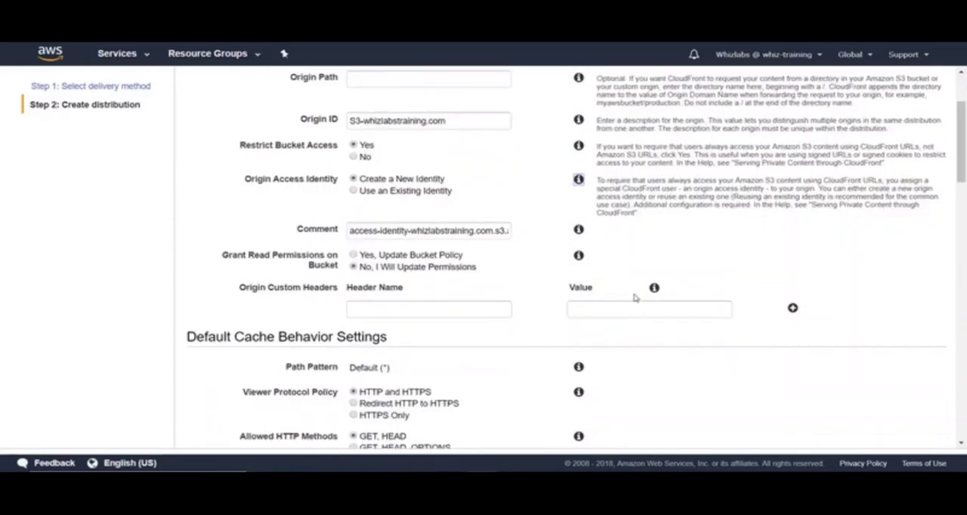
pyautogui.moveTo(627, 287)
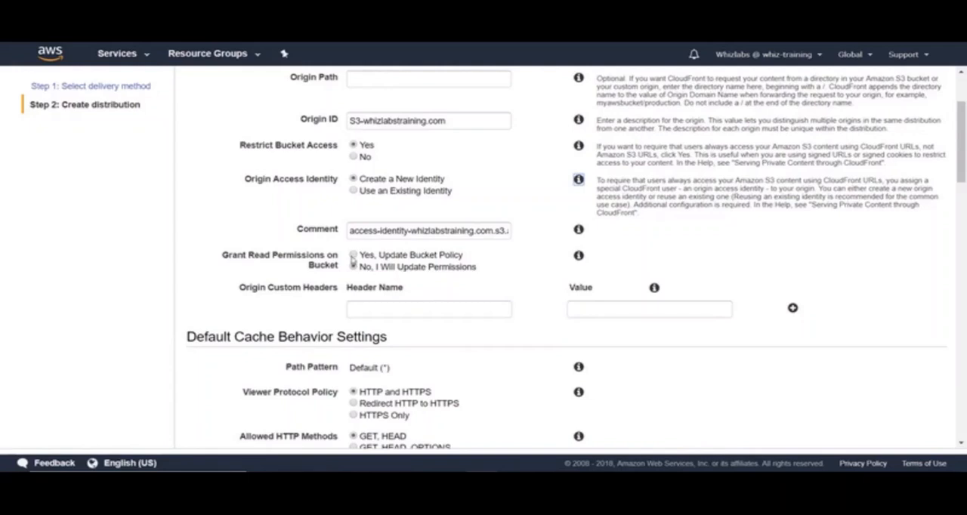
pyautogui.click(354, 266)
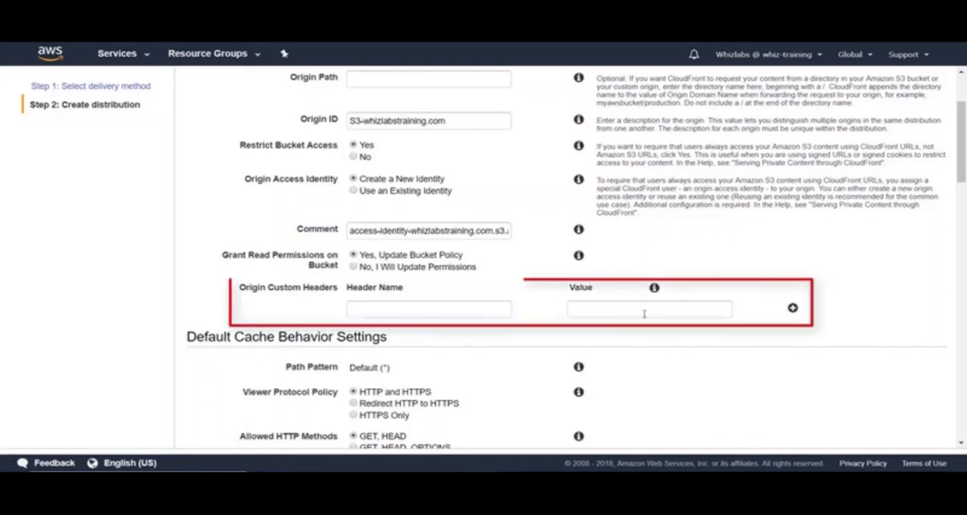
pyautogui.moveTo(647, 335)
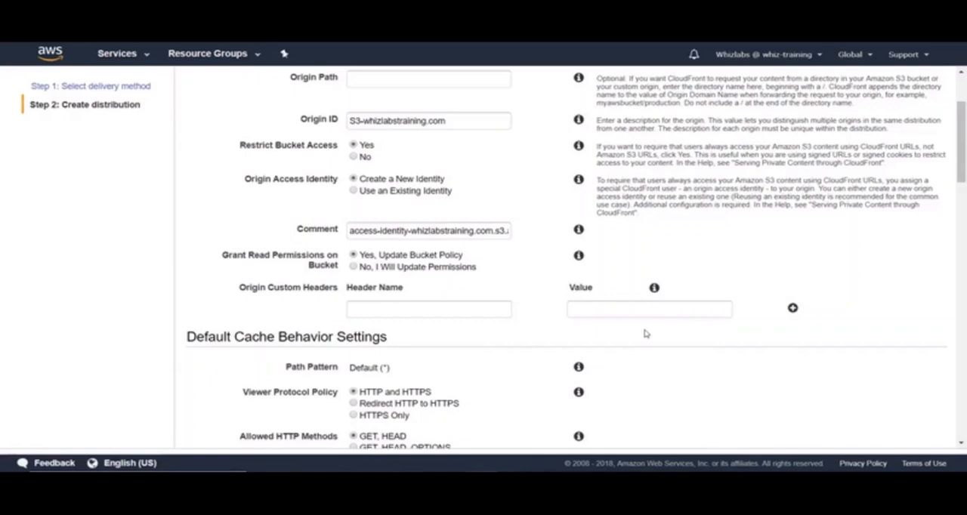
pyautogui.scroll(-3)
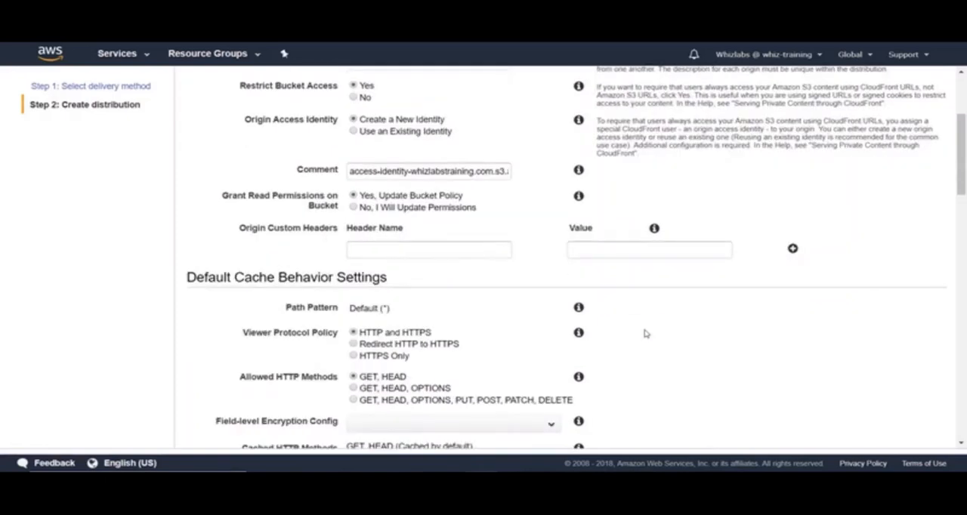
pyautogui.scroll(-3)
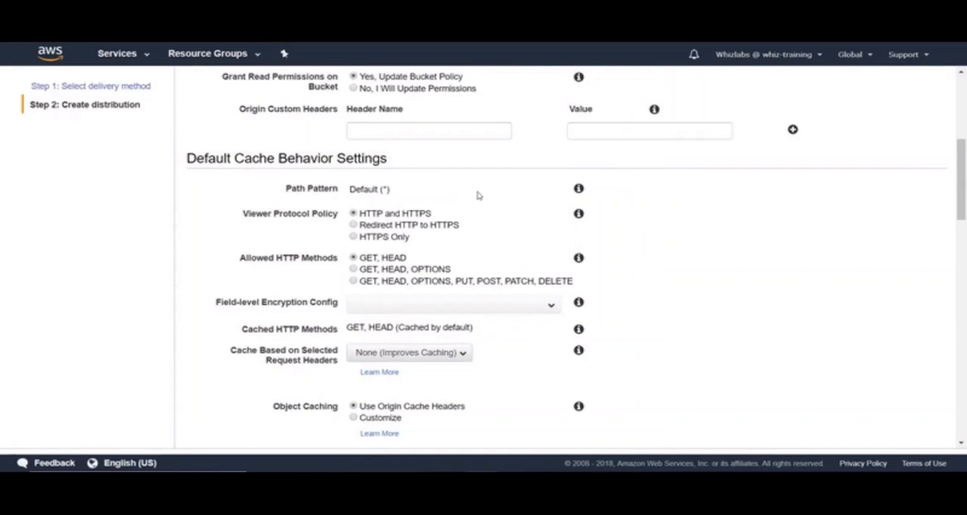
# - Read the Path Pattern explanation and set Viewer Protocol Policy to HTTPS Only
pyautogui.click(579, 189)
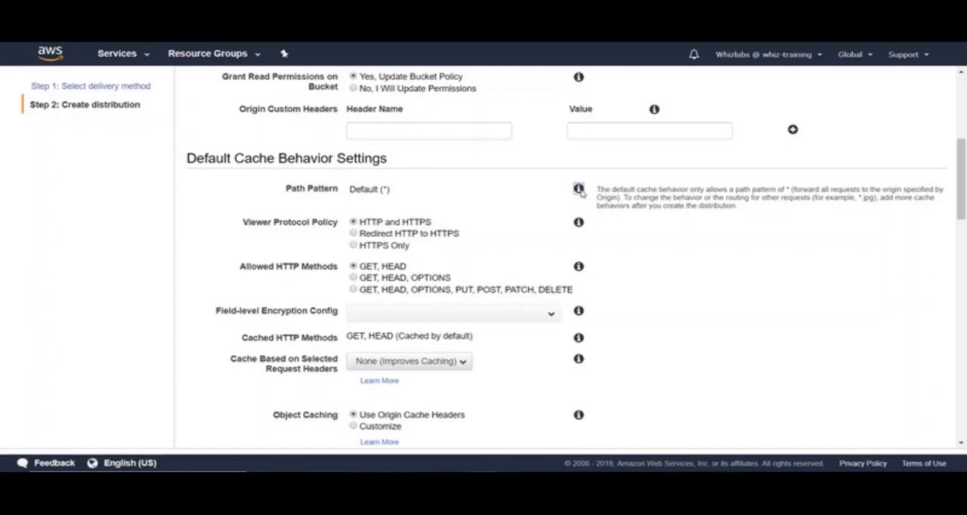
pyautogui.moveTo(582, 206)
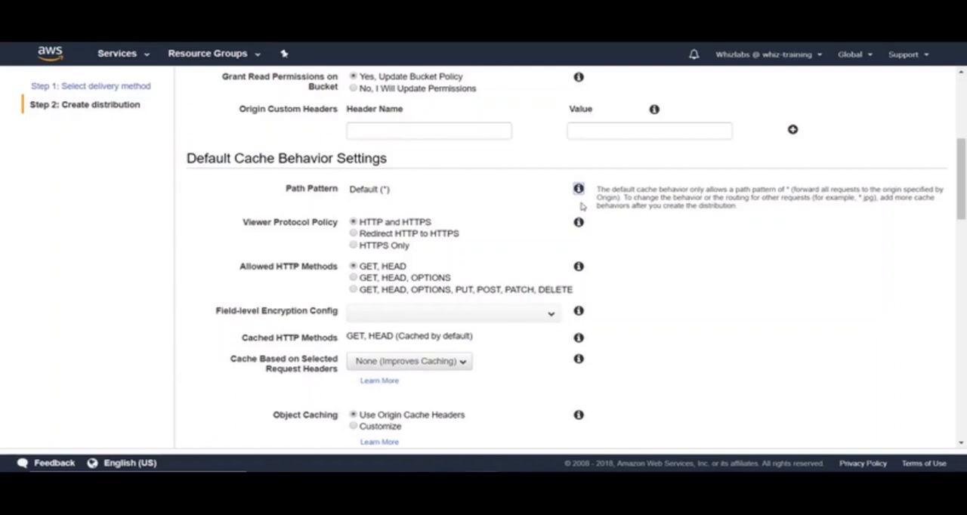
pyautogui.moveTo(422, 263)
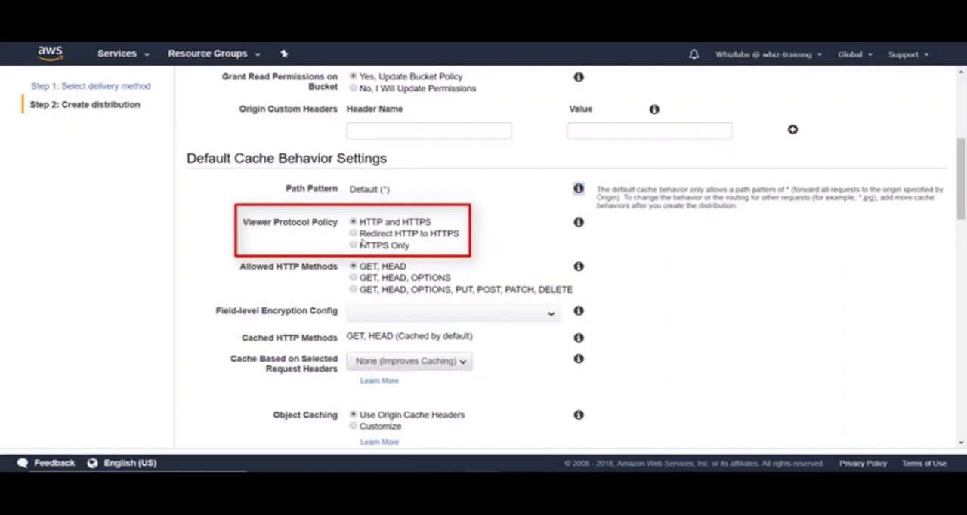
pyautogui.moveTo(356, 236)
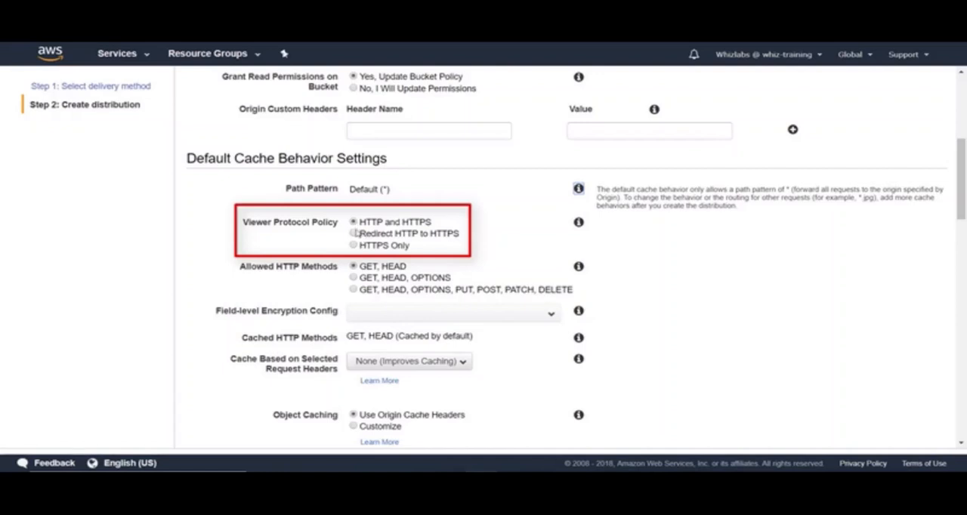
pyautogui.click(354, 233)
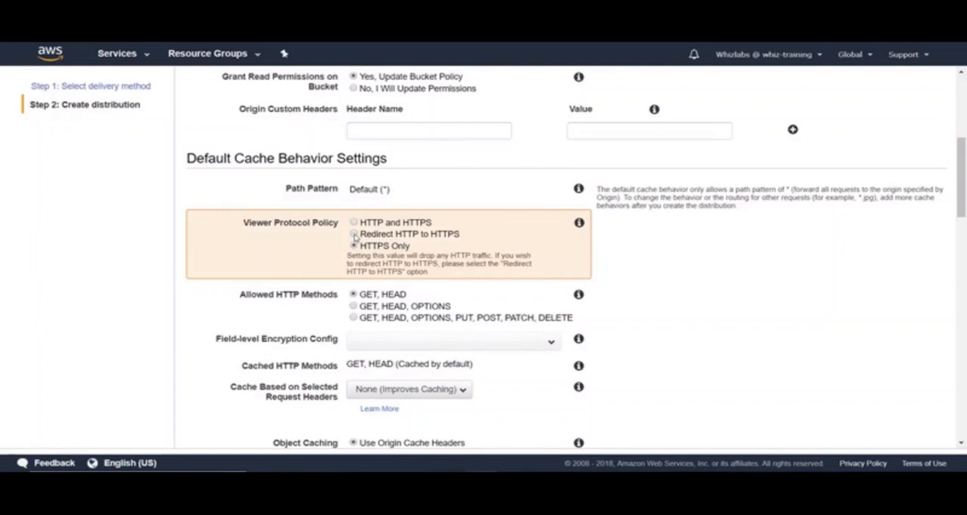
# - Set viewer protocol to Redirect HTTP to HTTPS, keeping Cache Based on Selected Request Headers at None
pyautogui.click(354, 233)
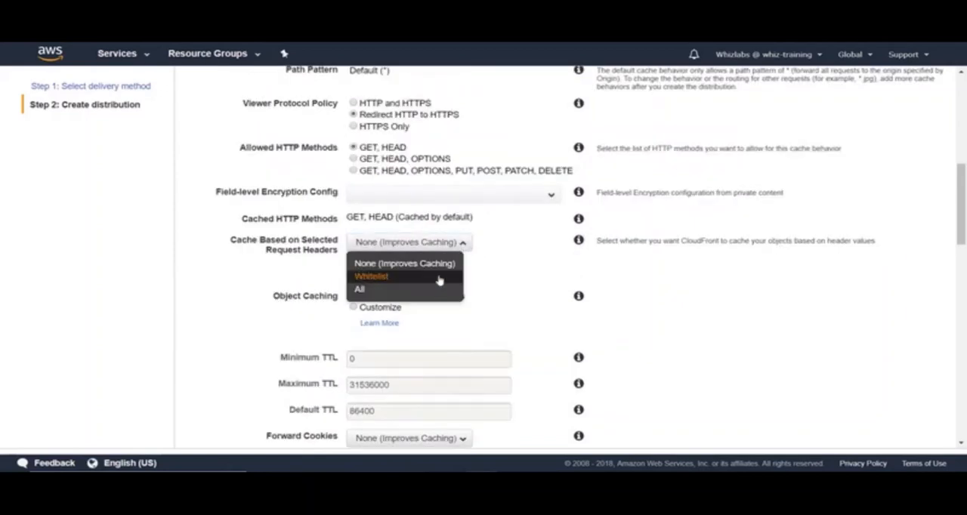
pyautogui.click(372, 277)
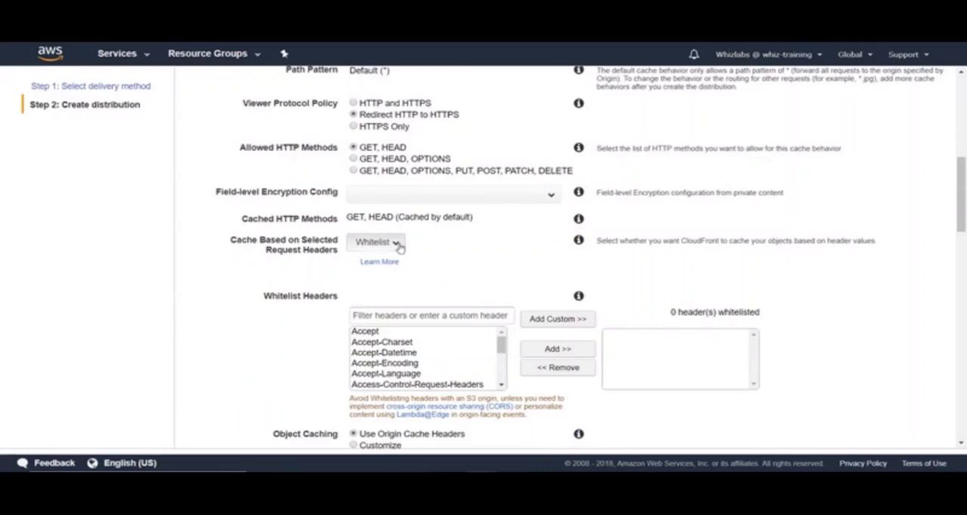
pyautogui.click(375, 242)
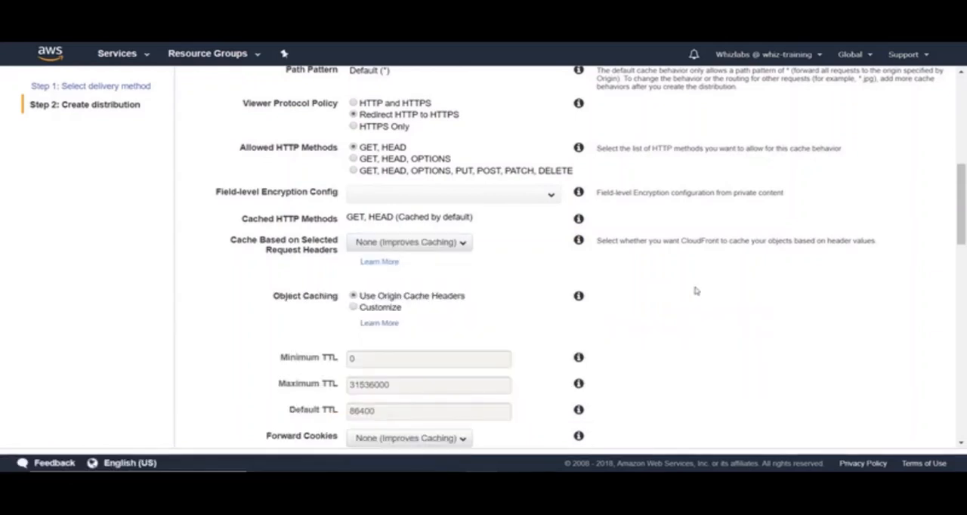
pyautogui.scroll(-3)
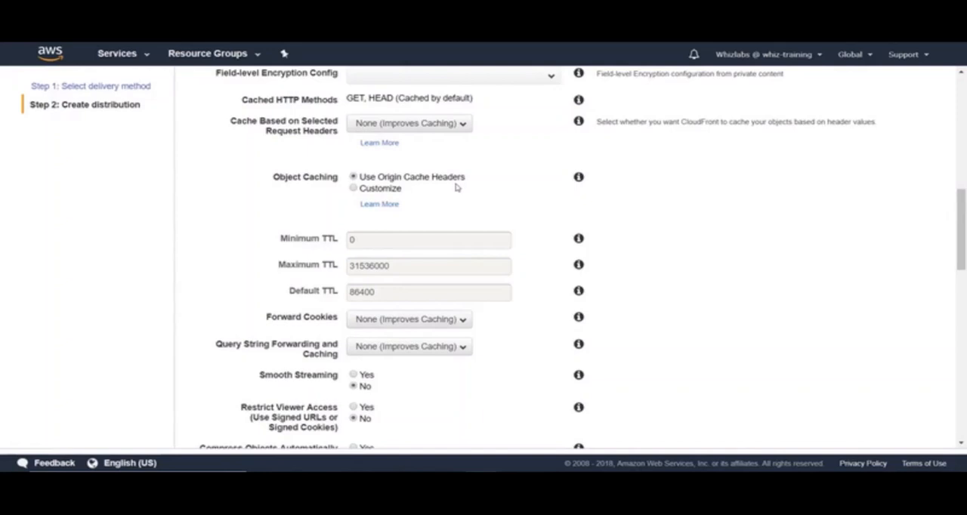
pyautogui.moveTo(355, 191)
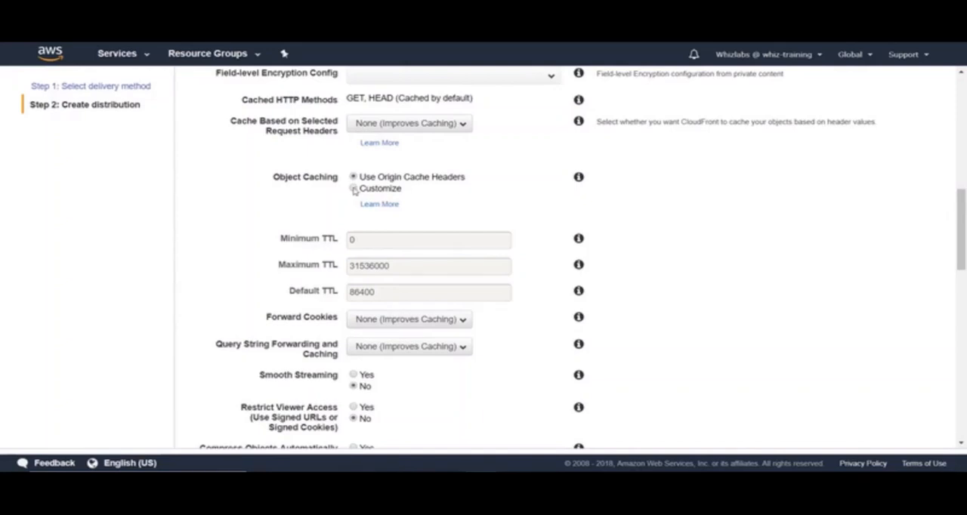
# - Set Object Caching to Customize with TTLs 0, 31536000 and 86400, reaching Forward Cookies
pyautogui.click(354, 187)
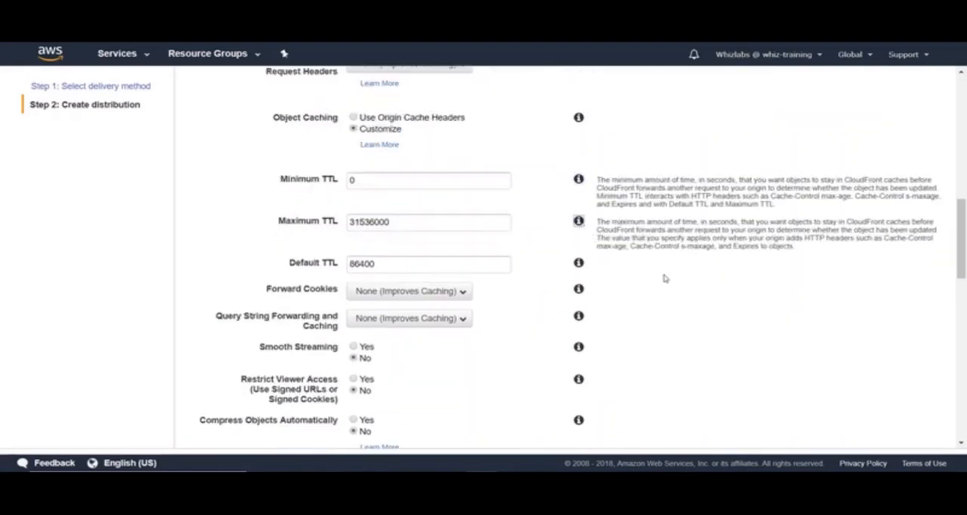
pyautogui.scroll(-3)
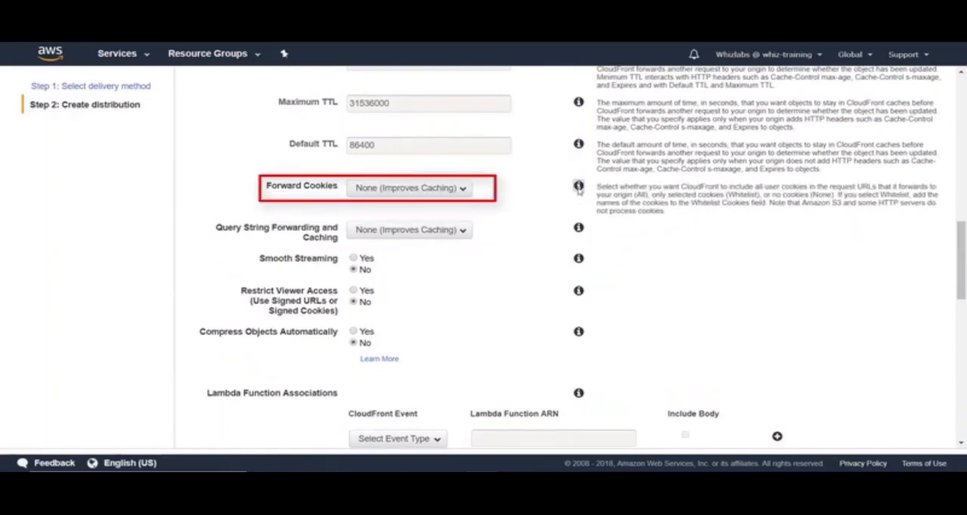
pyautogui.moveTo(657, 250)
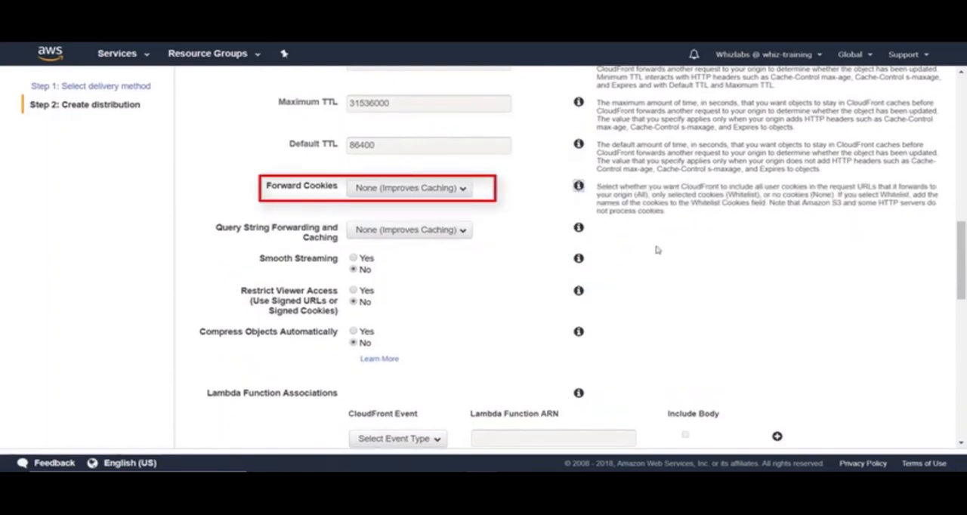
pyautogui.click(408, 188)
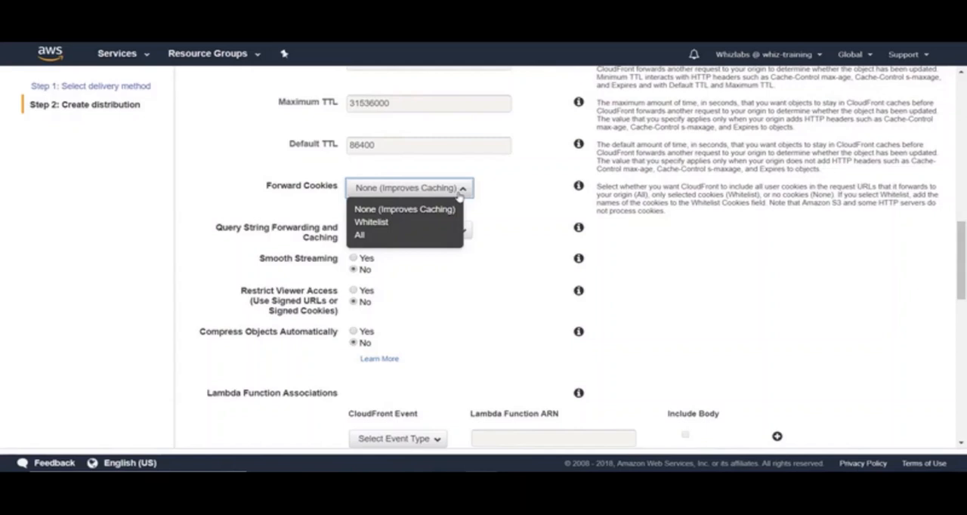
pyautogui.click(370, 220)
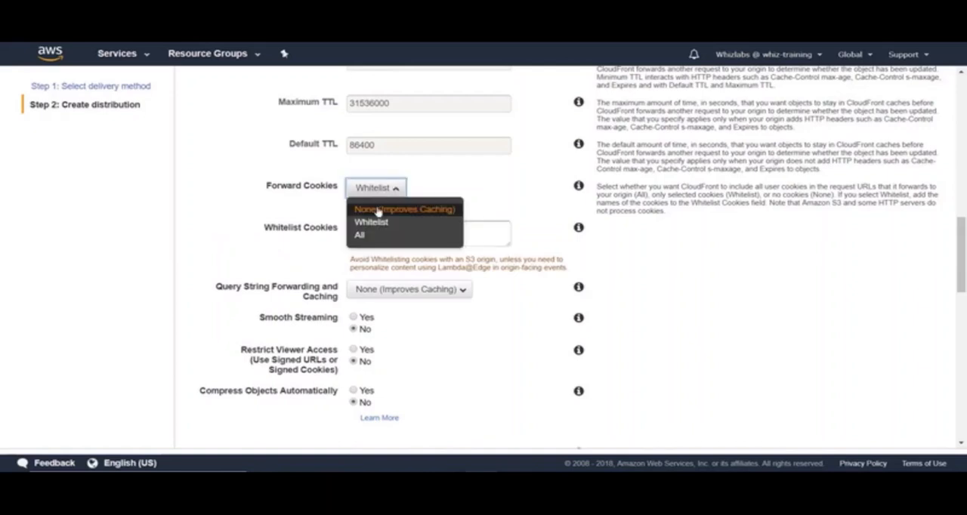
pyautogui.click(405, 209)
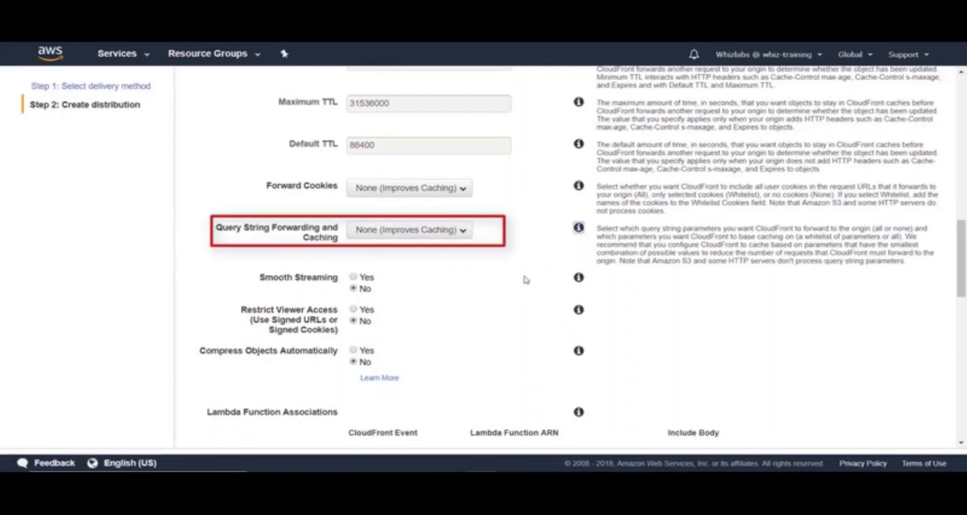
pyautogui.moveTo(689, 292)
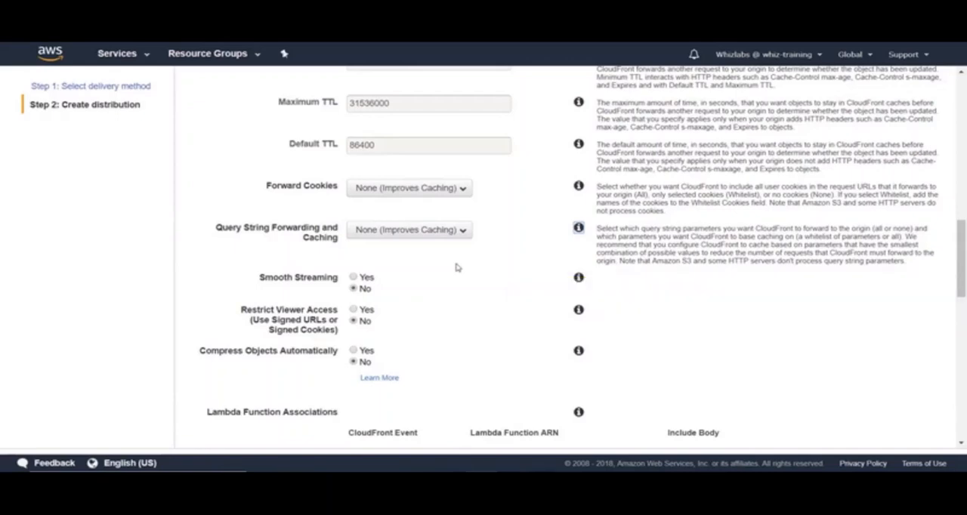
pyautogui.click(408, 230)
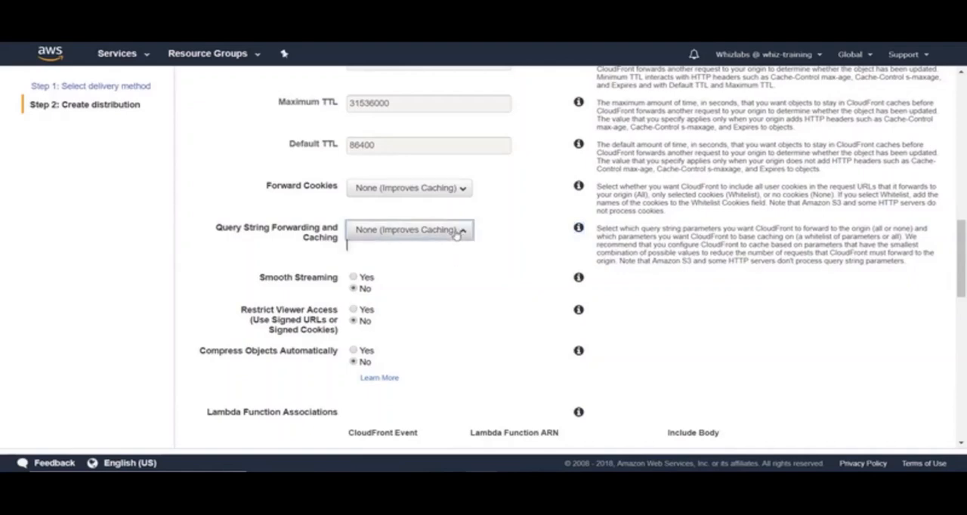
pyautogui.click(408, 230)
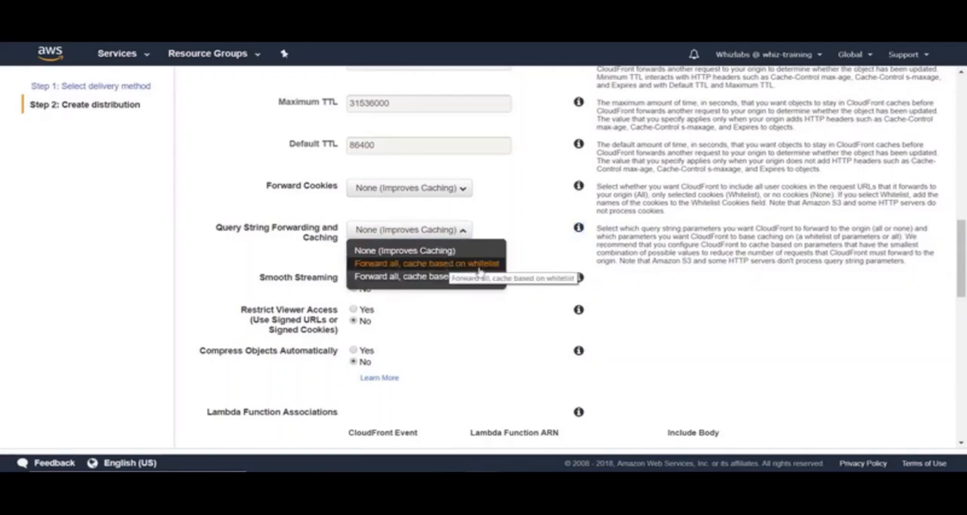
pyautogui.moveTo(415, 275)
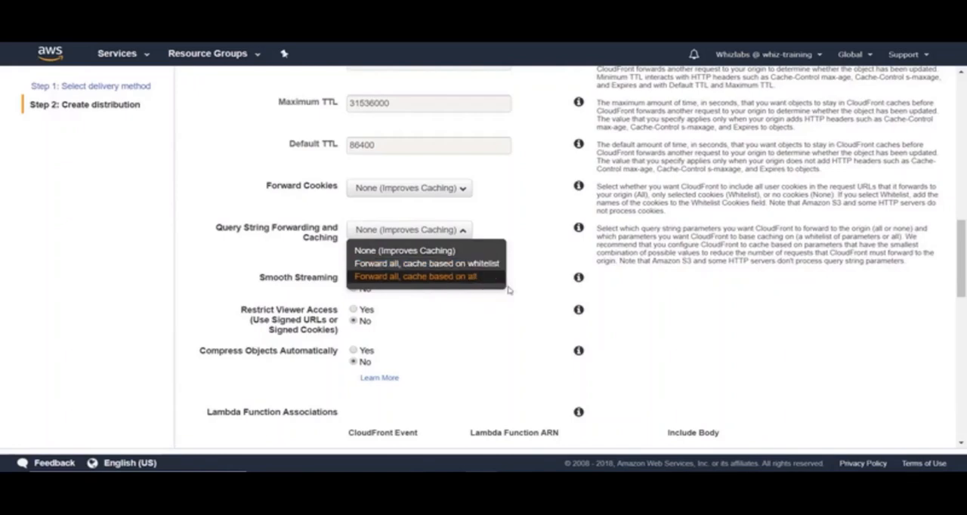
pyautogui.moveTo(642, 298)
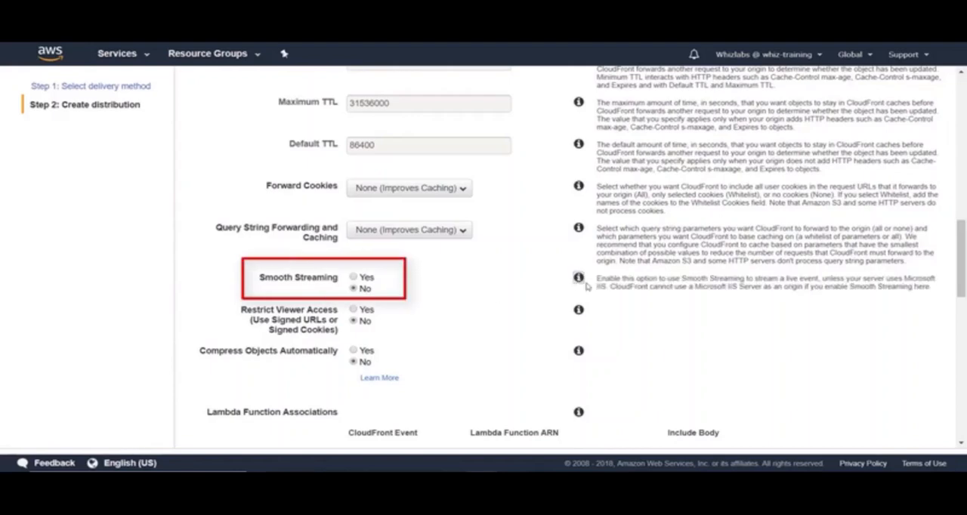
pyautogui.moveTo(641, 299)
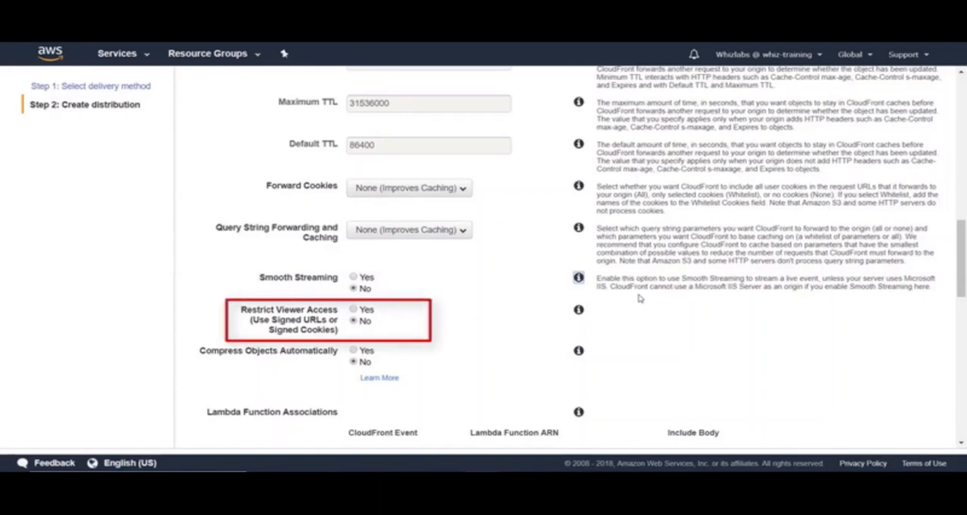
pyautogui.moveTo(422, 327)
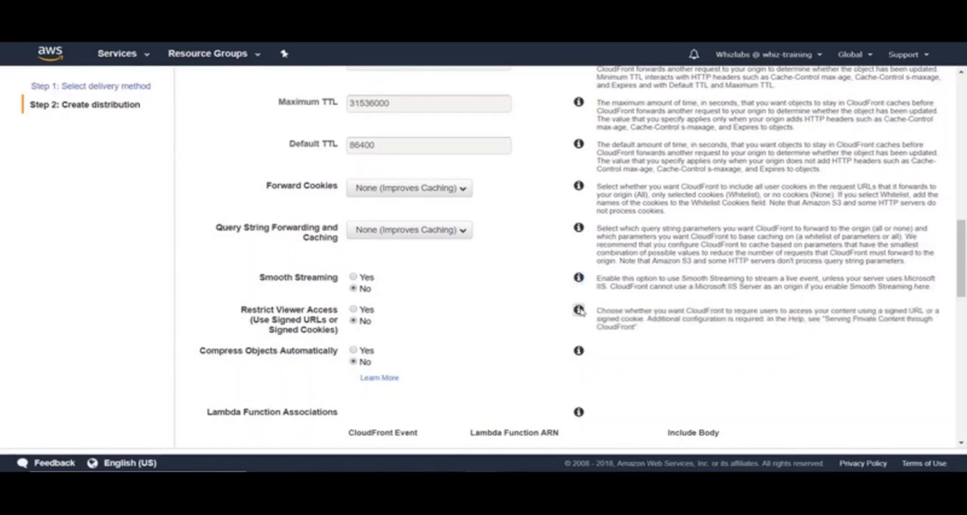
pyautogui.click(354, 308)
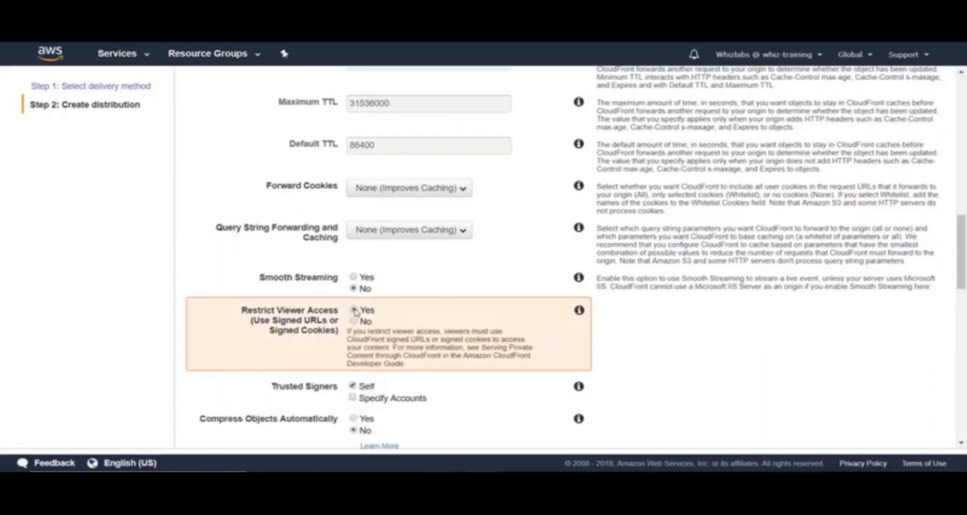
pyautogui.click(353, 310)
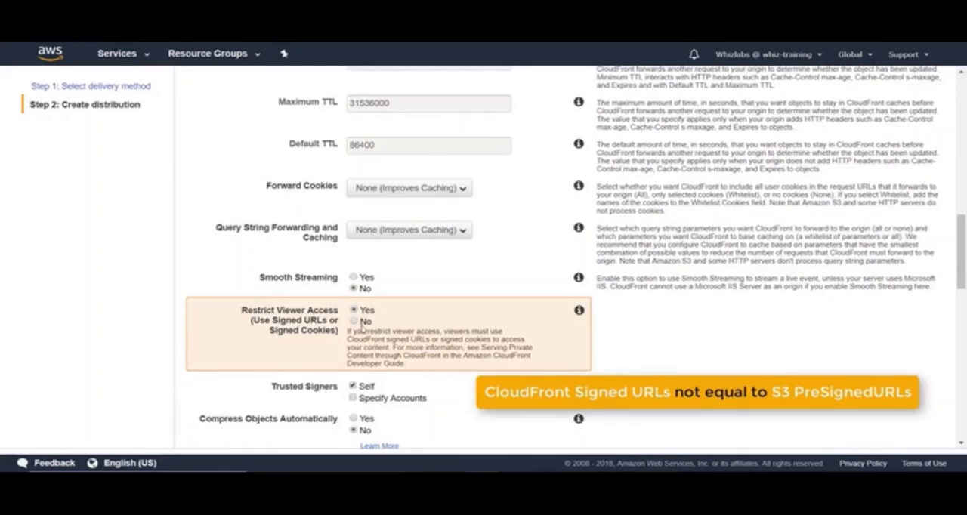
pyautogui.click(354, 320)
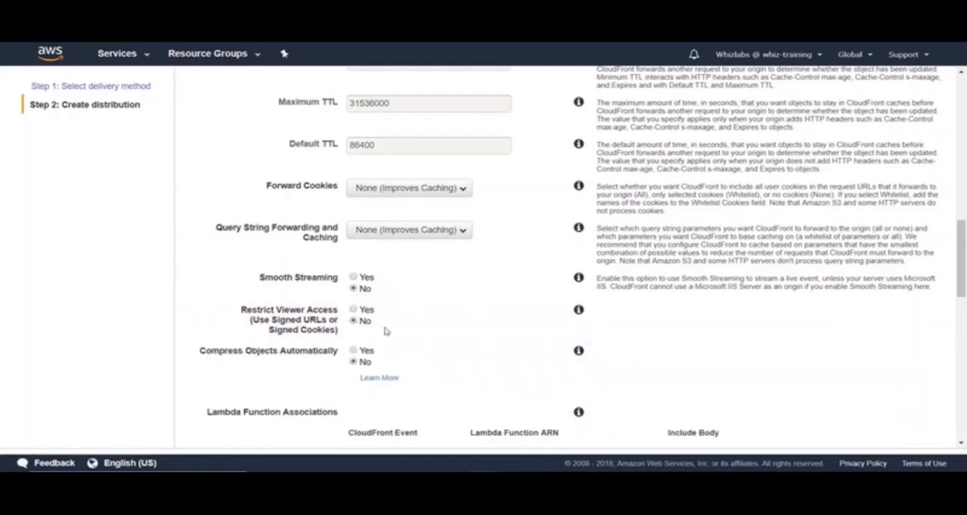
pyautogui.scroll(-3)
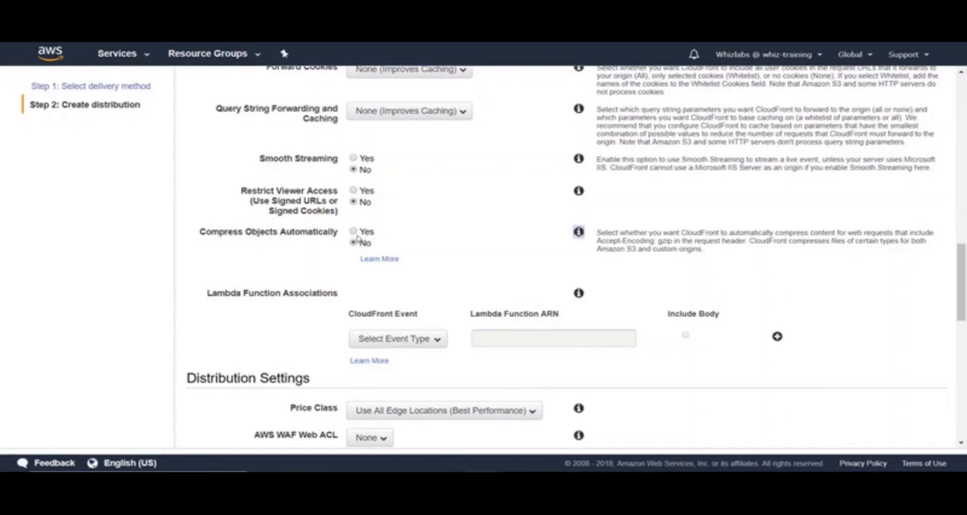
# - Show the CloudFront Event type choices under Lambda Function Associations
pyautogui.scroll(-3)
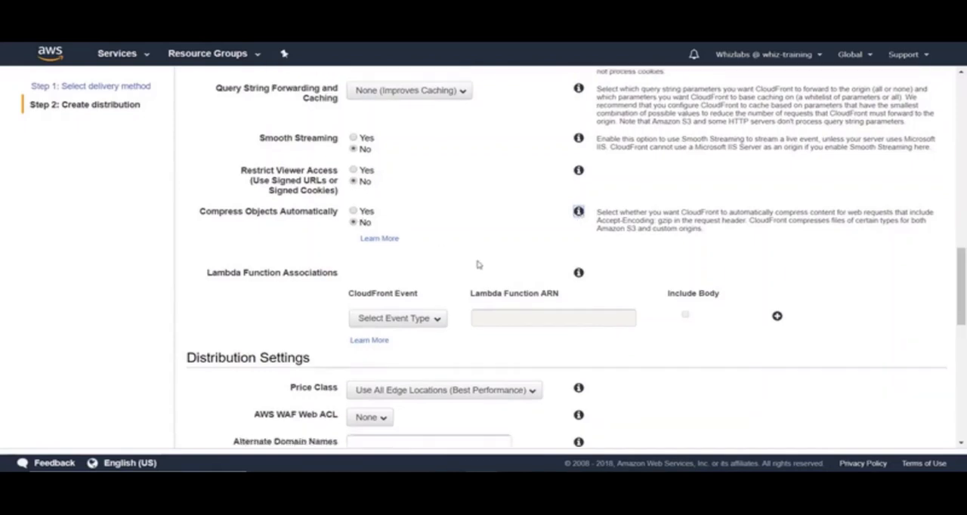
pyautogui.scroll(-3)
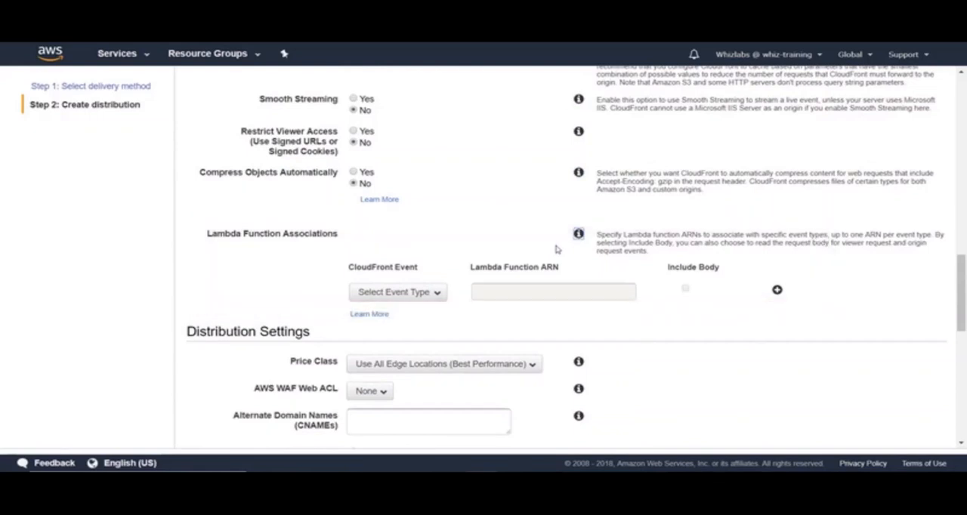
pyautogui.moveTo(367, 266)
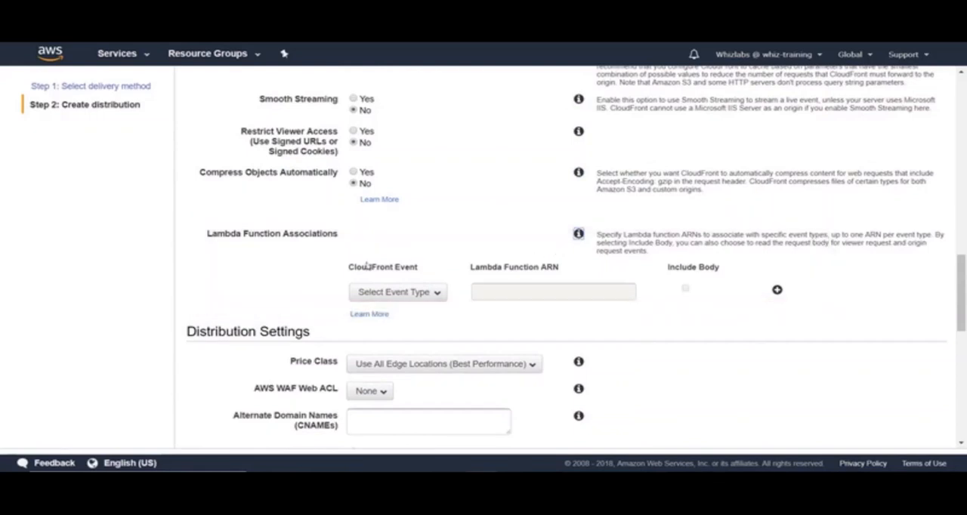
pyautogui.click(398, 291)
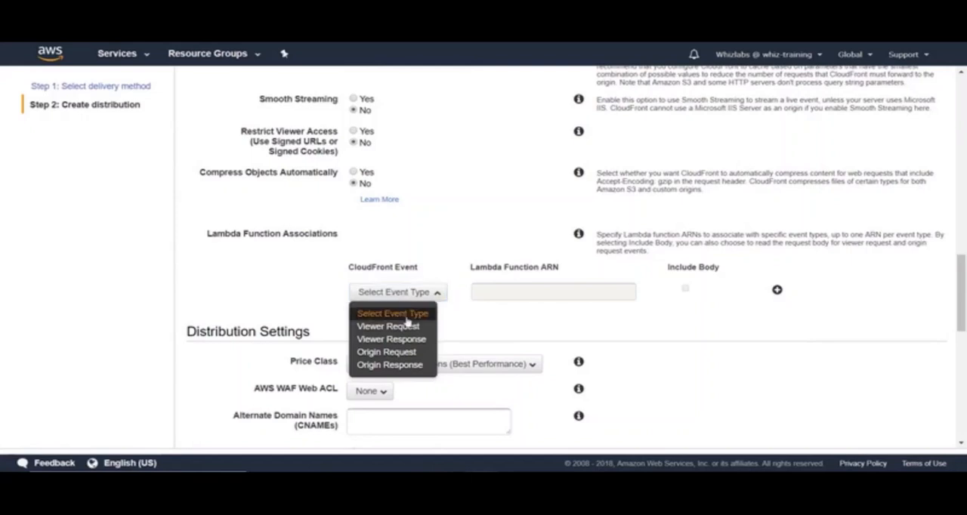
pyautogui.moveTo(387, 352)
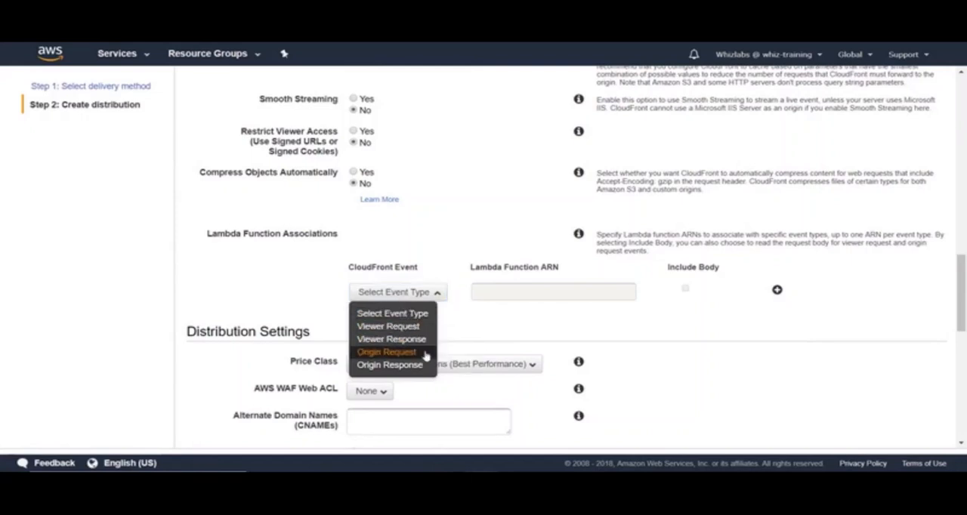
pyautogui.moveTo(592, 333)
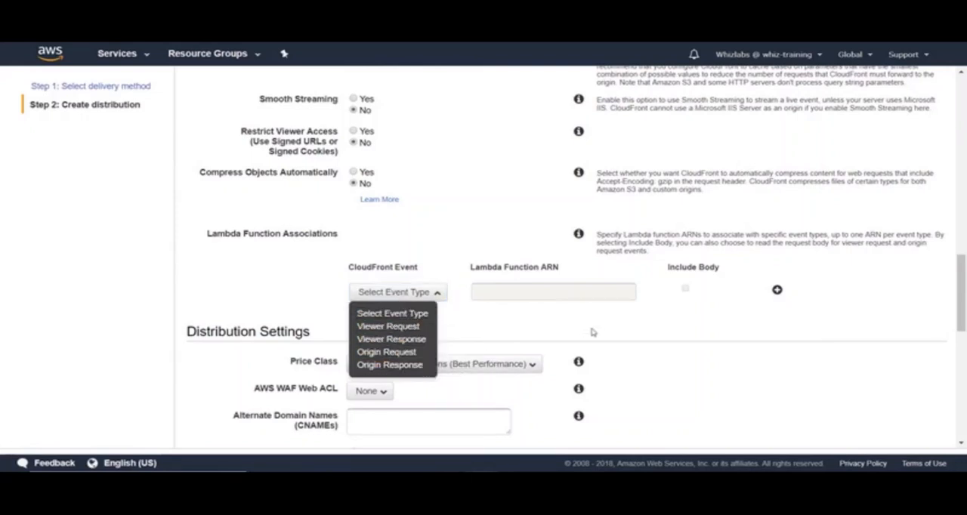
# - Leave the event list unchosen and keep default Price Class, no WAF ACL and default CloudFront certificate
pyautogui.scroll(-3)
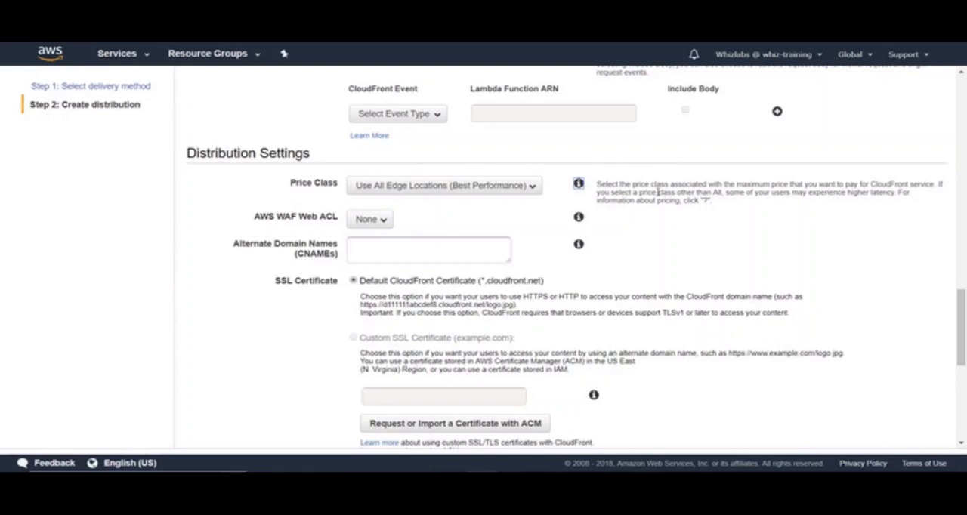
pyautogui.moveTo(746, 215)
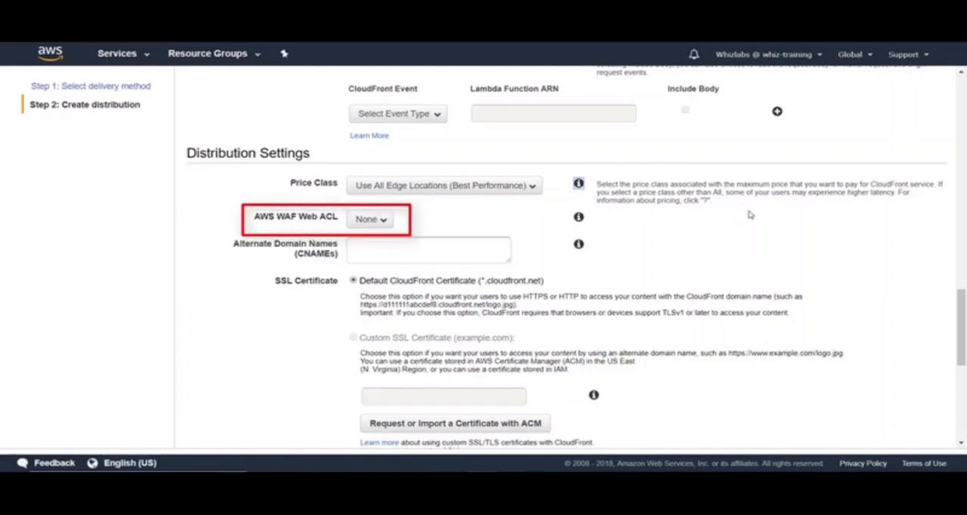
pyautogui.moveTo(583, 258)
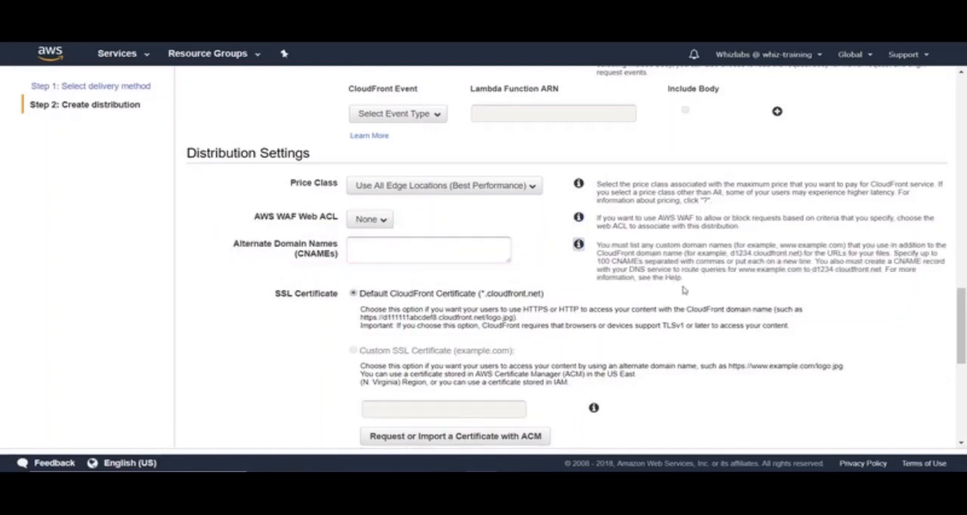
pyautogui.scroll(-3)
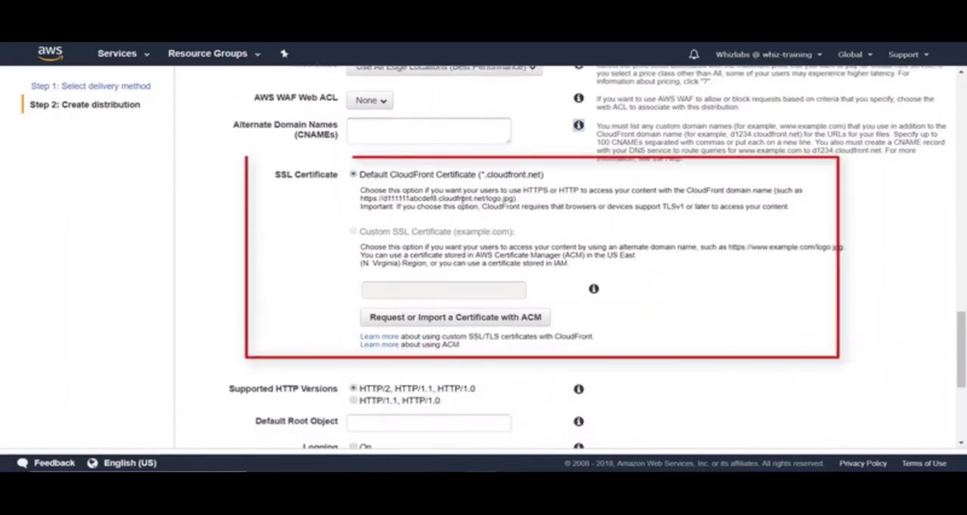
# - Set Logging to Off, keeping IPv6 enabled and distribution state Enabled
pyautogui.scroll(-3)
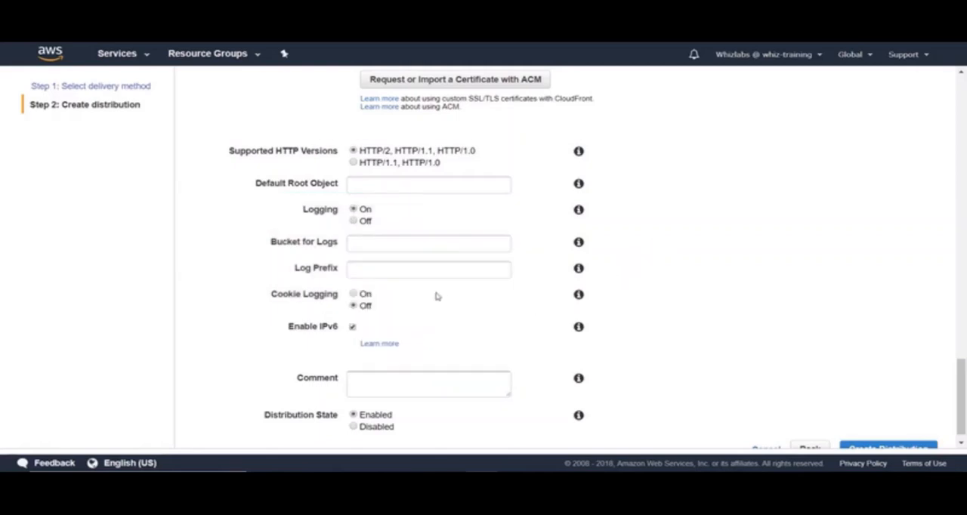
pyautogui.click(429, 242)
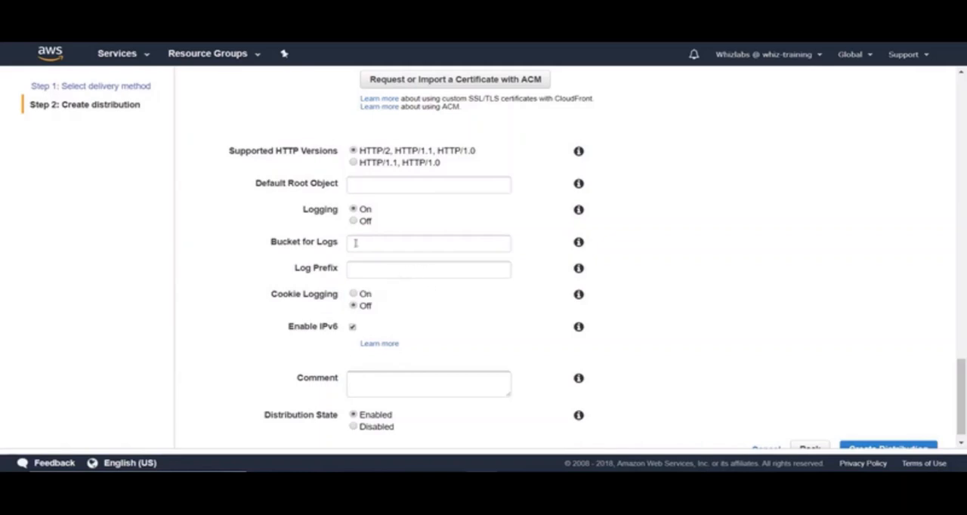
pyautogui.click(354, 220)
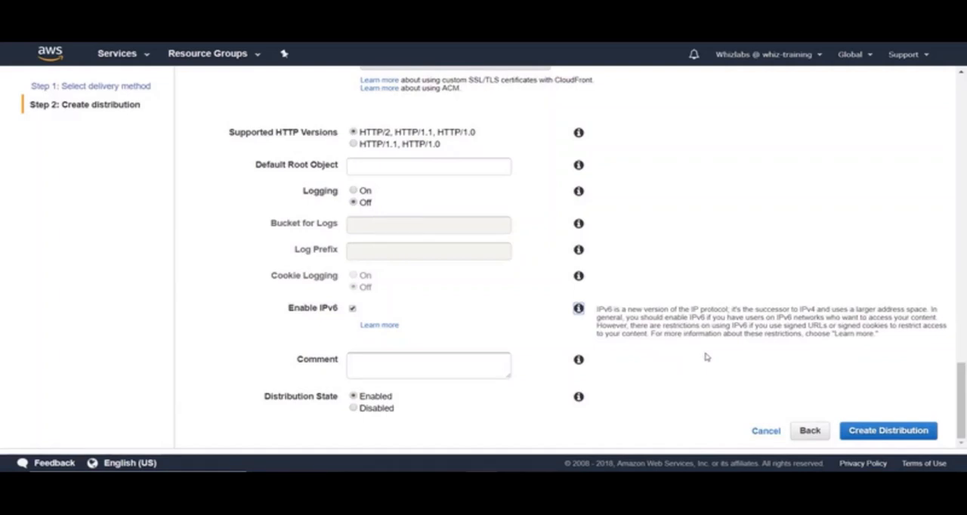
pyautogui.moveTo(913, 393)
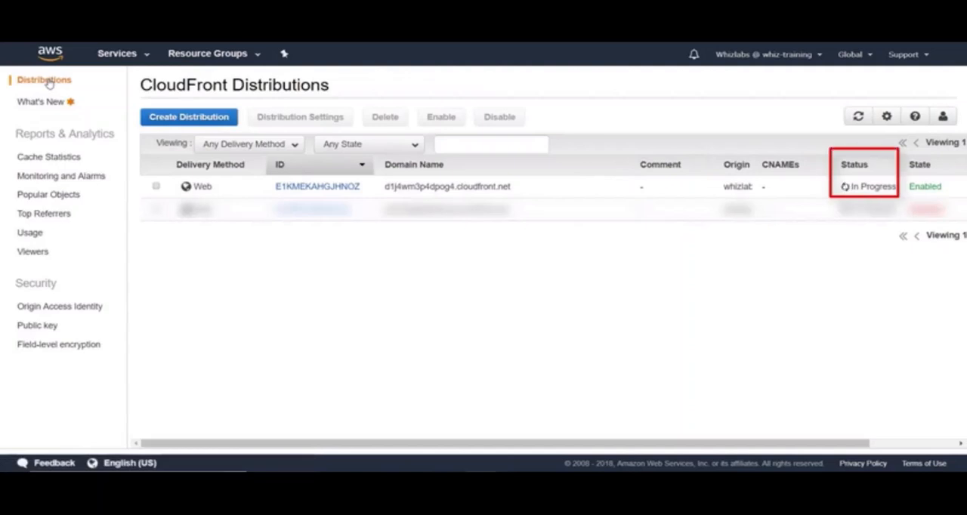
pyautogui.moveTo(136, 188)
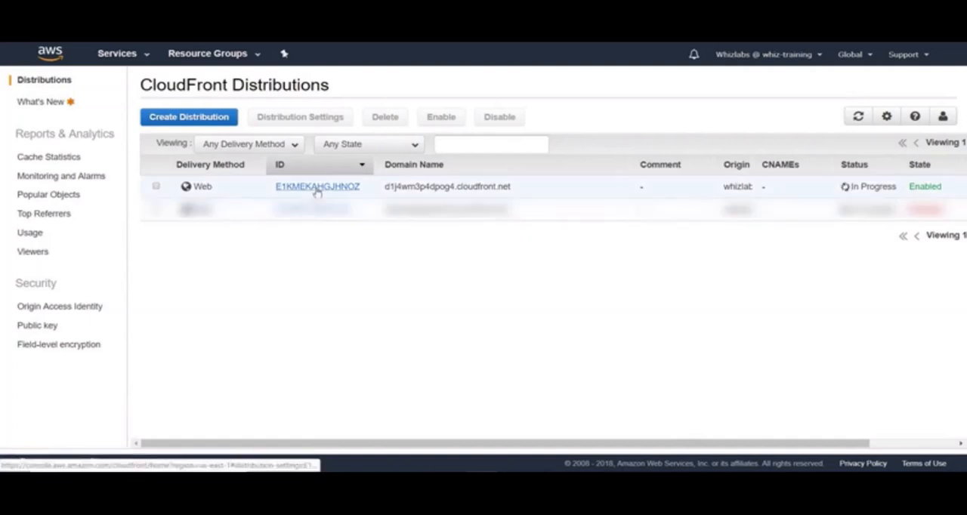
# - Show the new distribution's General details with its cloudfront.net domain and InProgress status
pyautogui.click(317, 186)
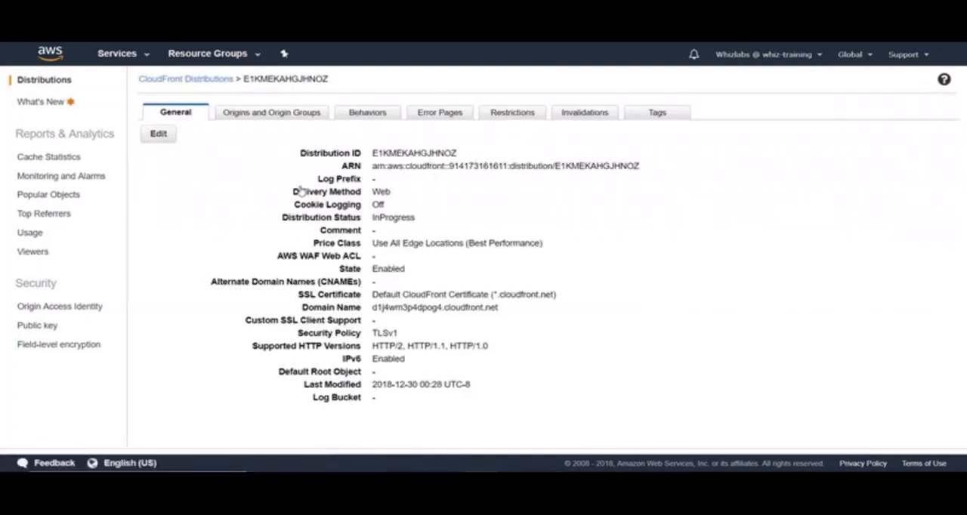
pyautogui.moveTo(185, 142)
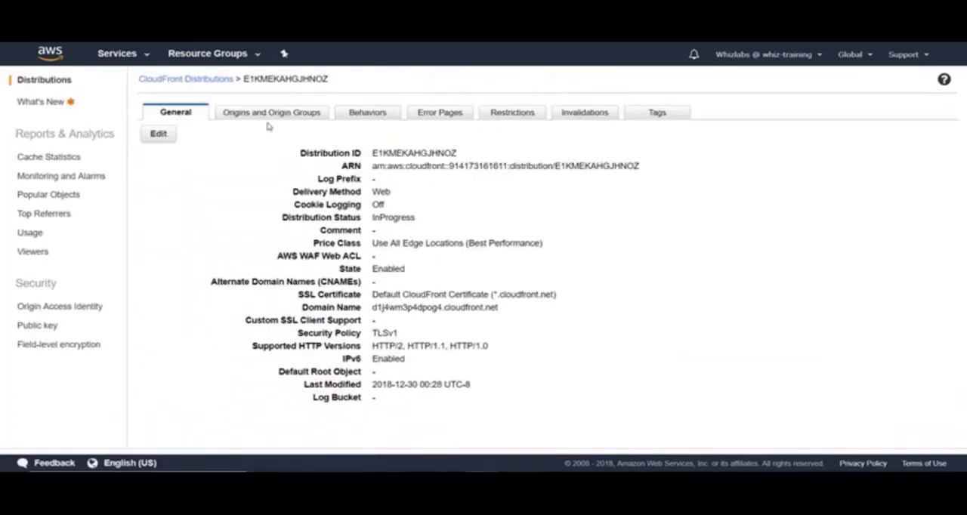
# - Show the distribution's Origins and Origin Groups with its S3 origin access identity
pyautogui.click(272, 112)
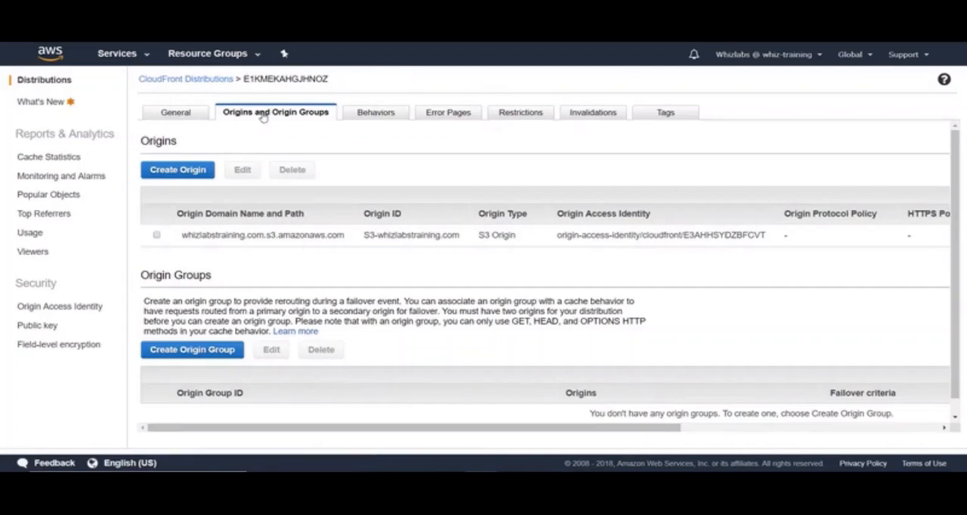
pyautogui.moveTo(251, 163)
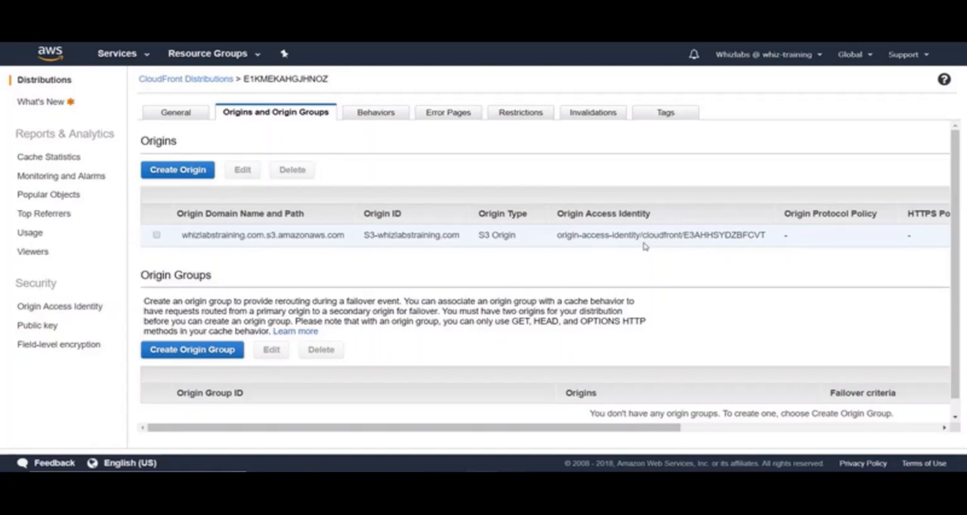
pyautogui.moveTo(118, 55)
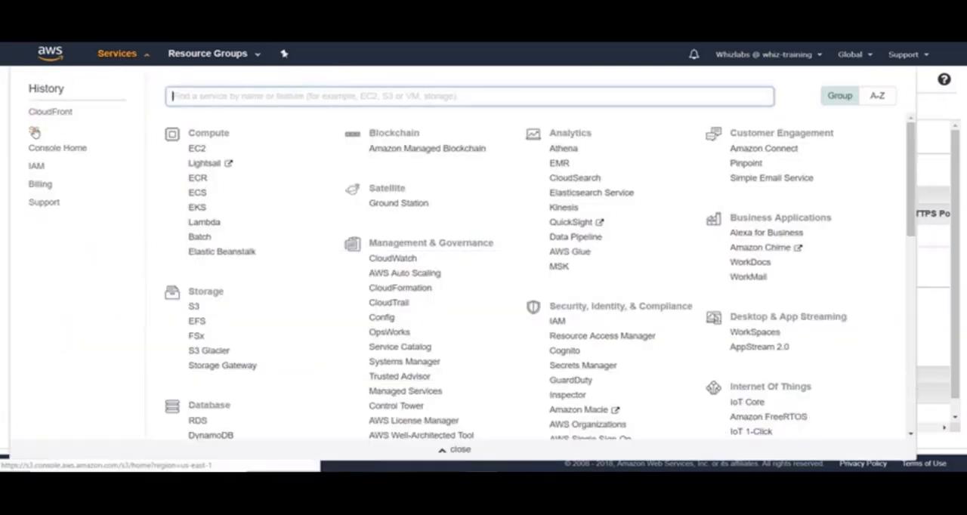
# - View the whizlabstraining.com bucket policy with its CloudFront access identity statement, then return to the distribution
pyautogui.click(194, 305)
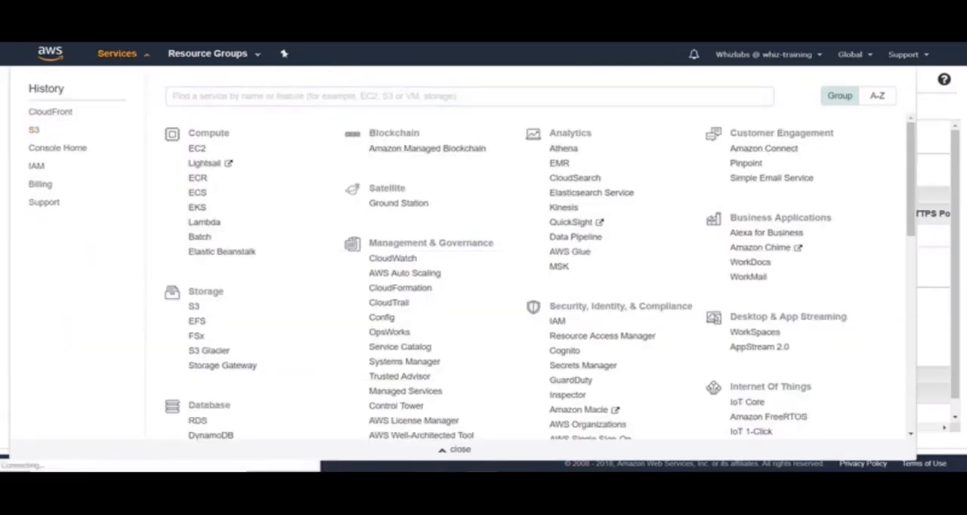
pyautogui.click(33, 130)
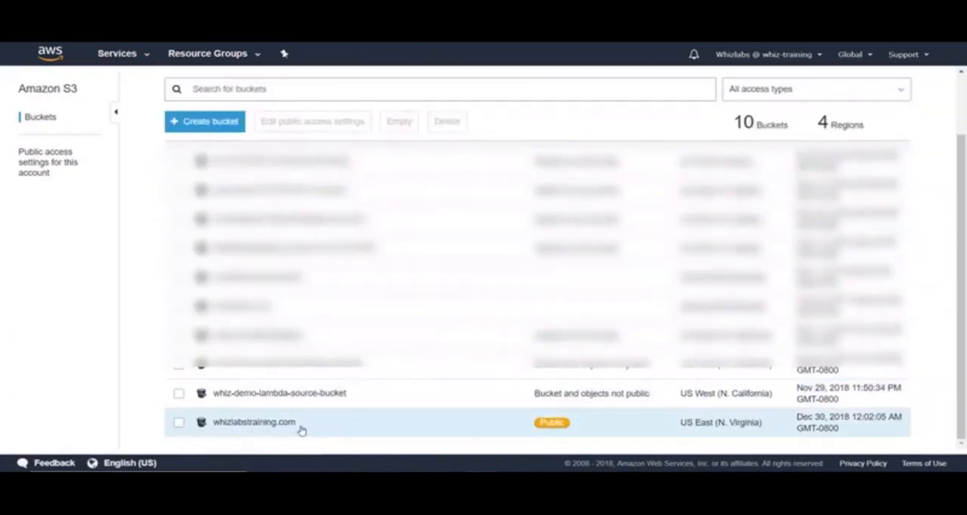
pyautogui.click(254, 422)
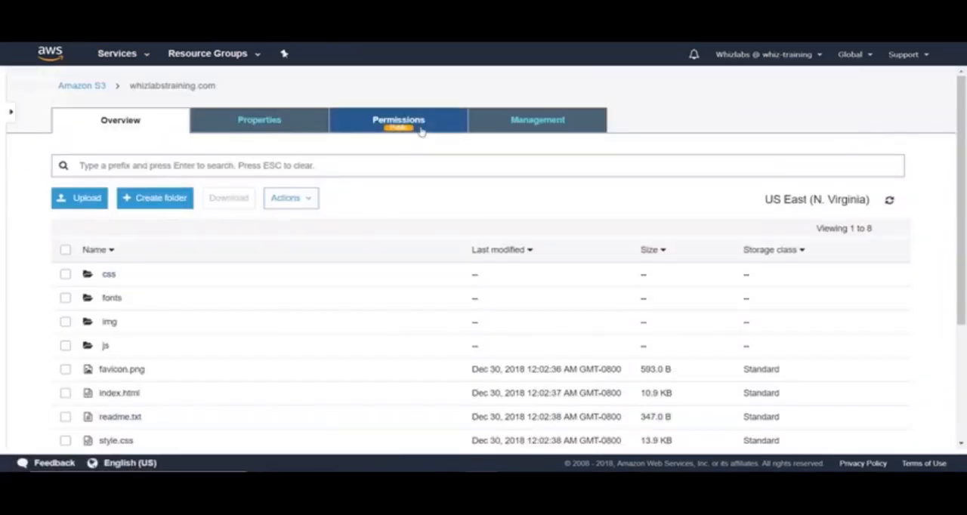
pyautogui.click(399, 119)
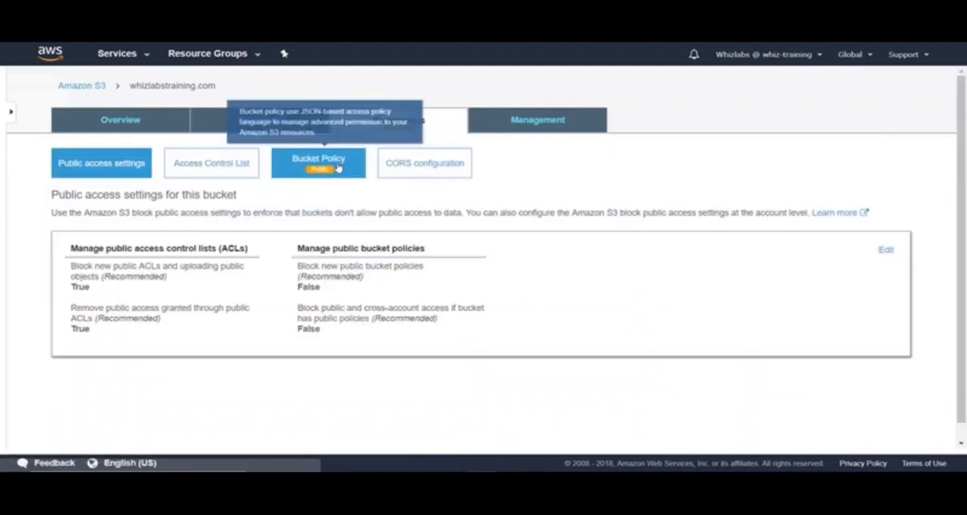
pyautogui.click(318, 163)
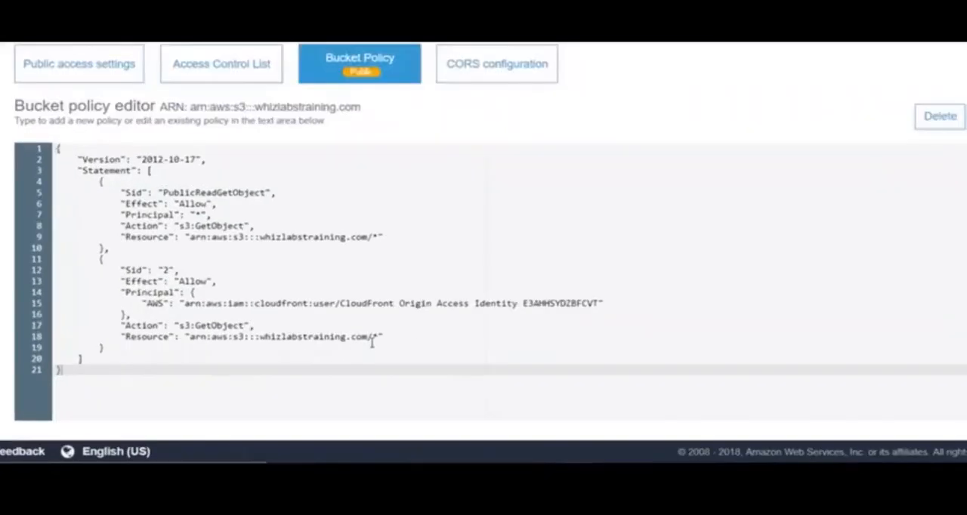
pyautogui.scroll(-3)
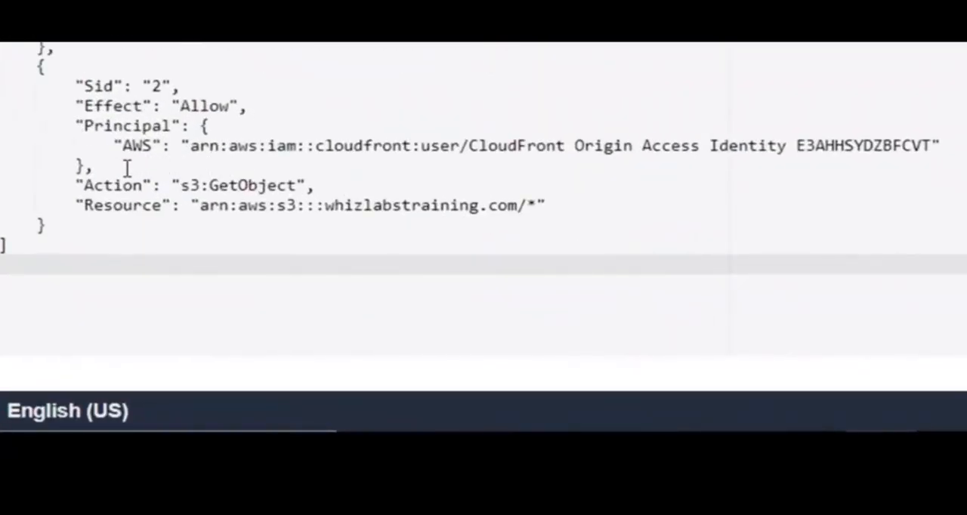
pyautogui.moveTo(91, 157)
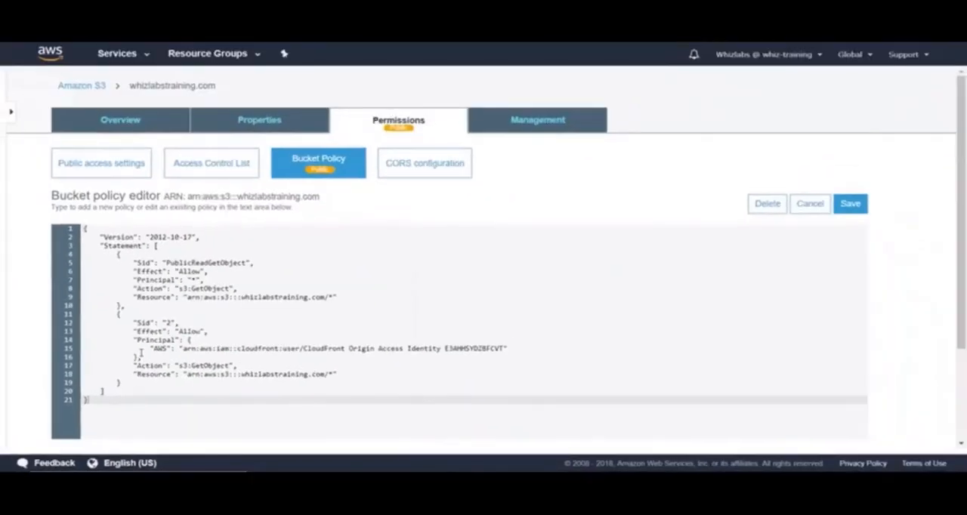
pyautogui.click(117, 55)
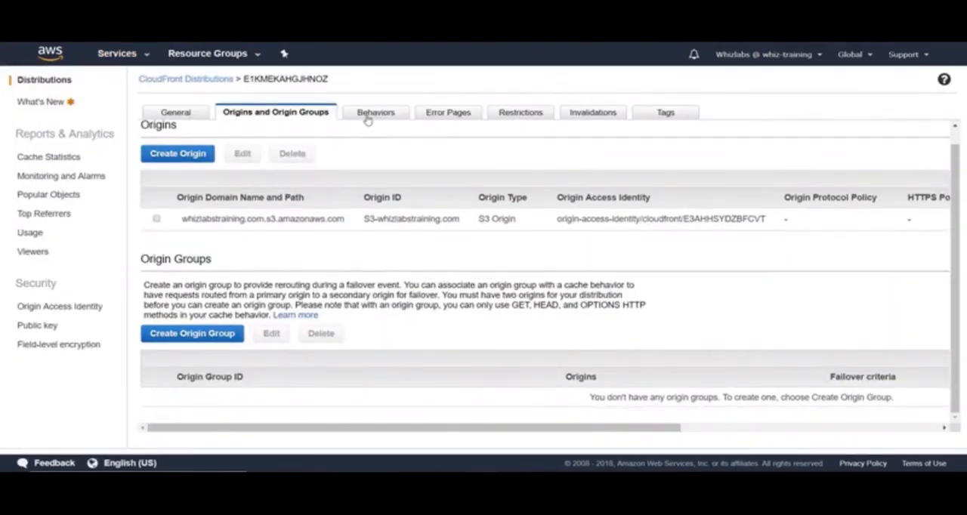
# - Review the default HTTPS-redirecting cache behavior, then show the empty Error Pages list
pyautogui.click(375, 112)
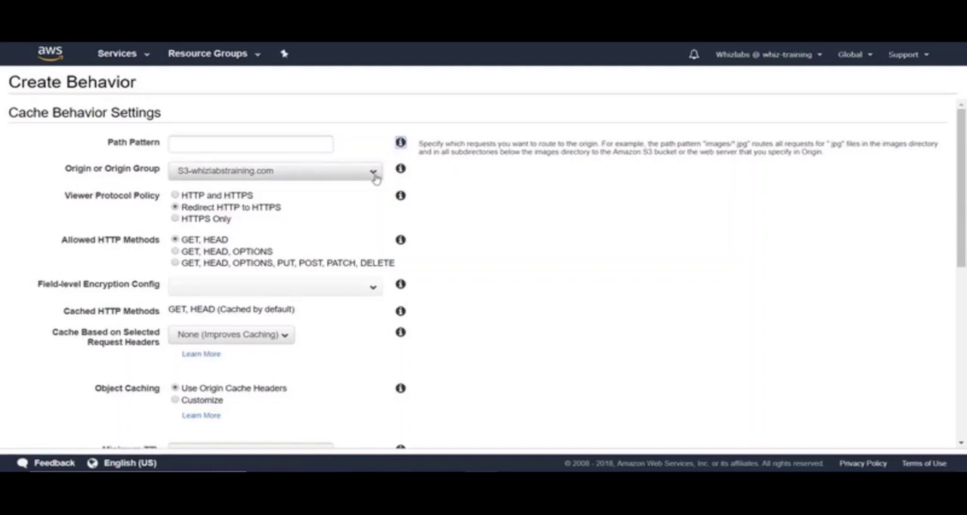
pyautogui.scroll(-3)
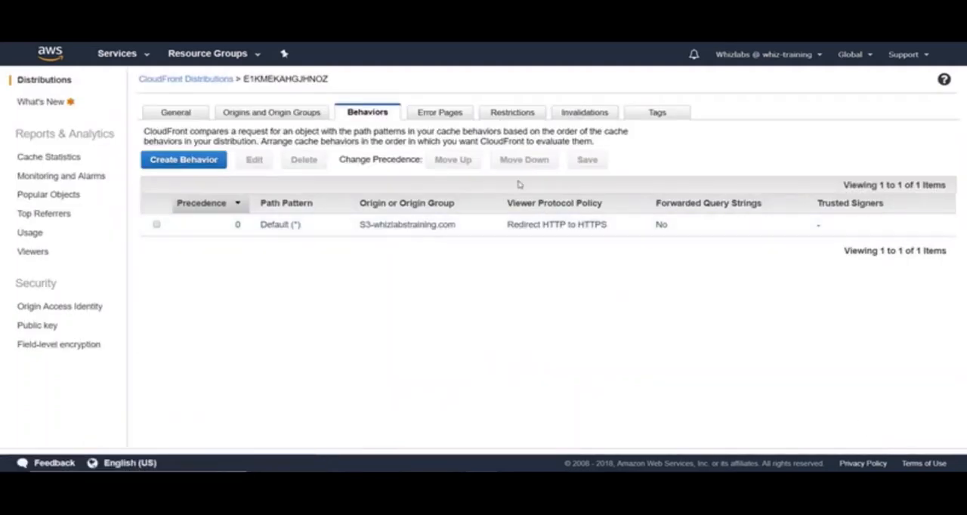
pyautogui.click(439, 112)
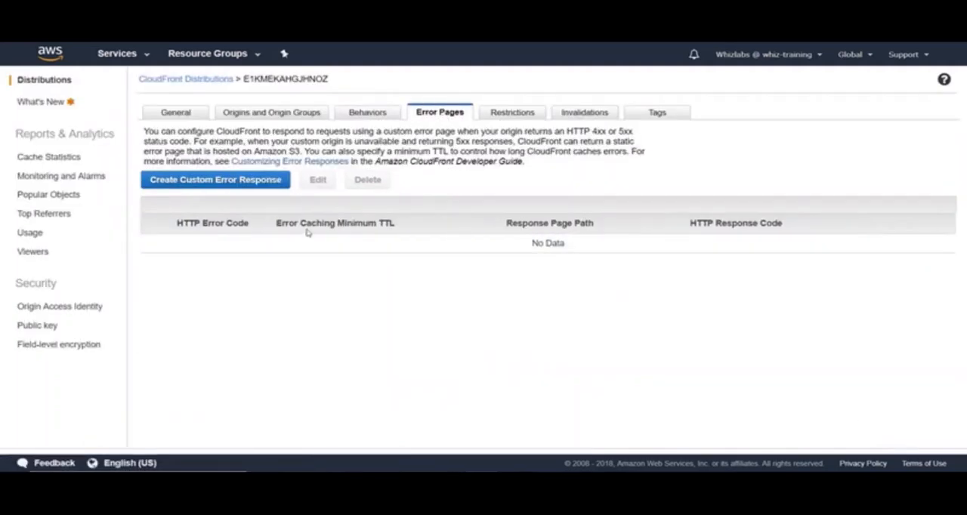
pyautogui.moveTo(224, 203)
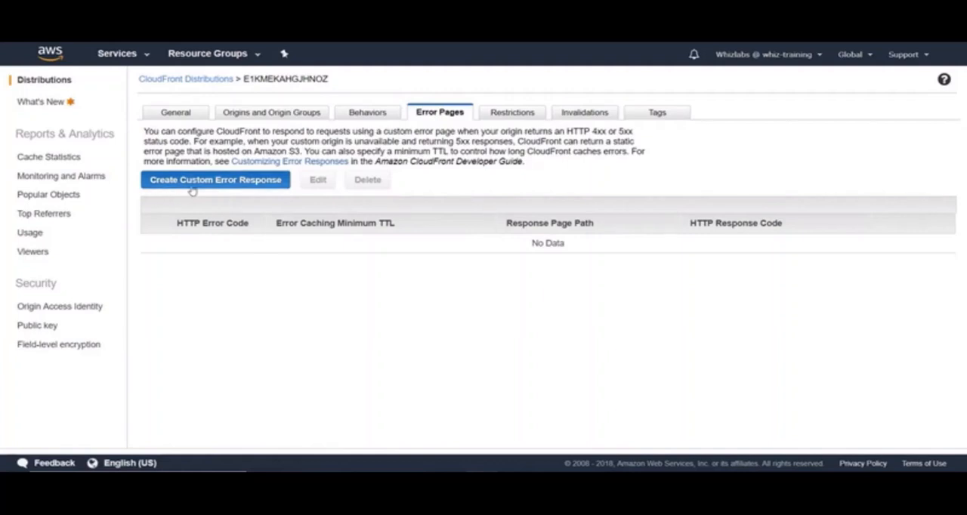
pyautogui.click(214, 180)
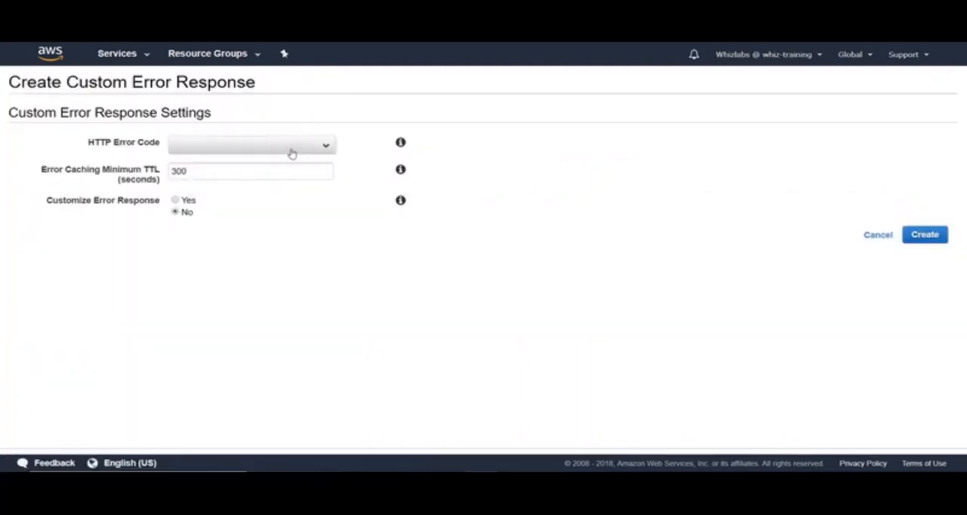
pyautogui.click(251, 144)
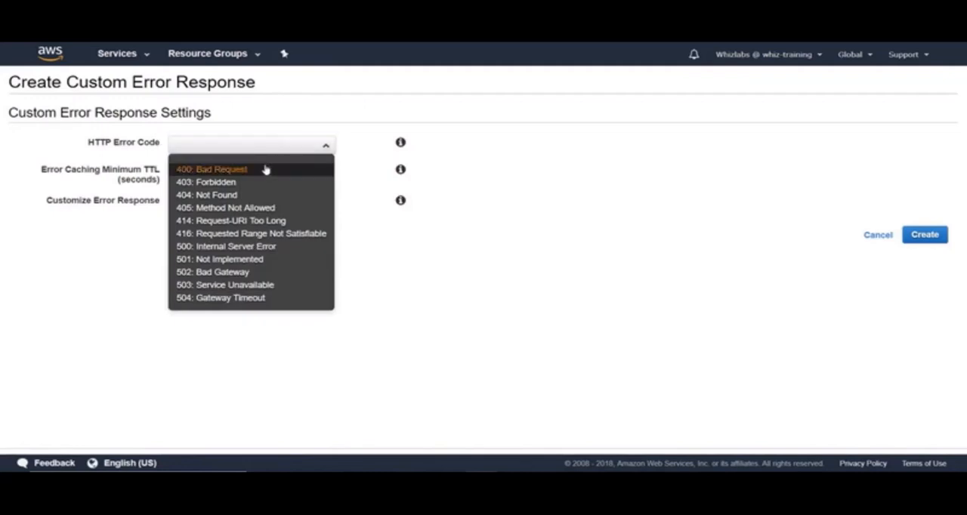
pyautogui.click(214, 169)
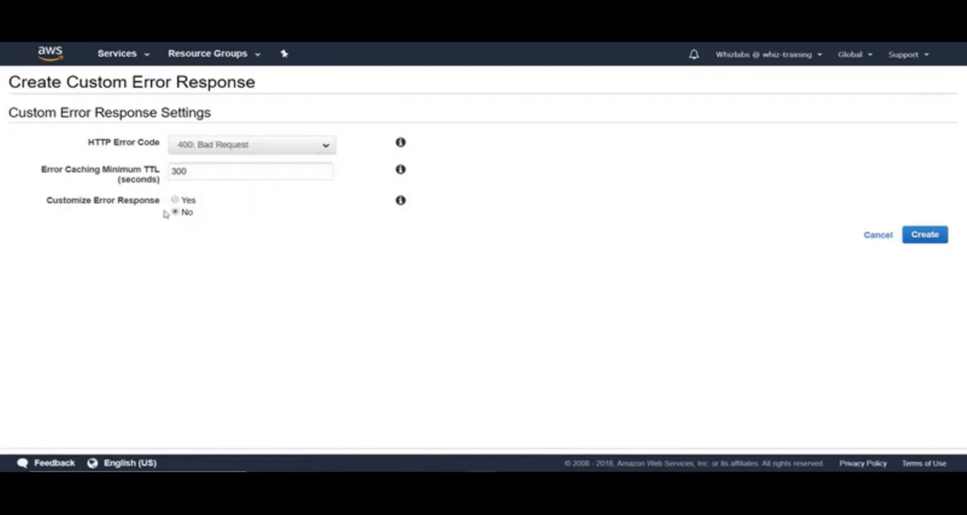
pyautogui.click(175, 200)
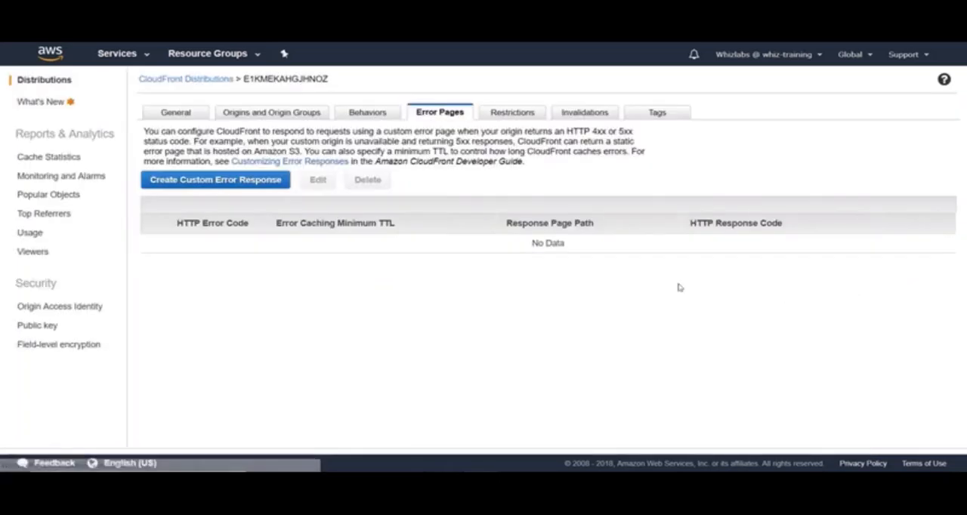
# - View geo-restriction Whitelist/Blacklist options under Restrictions, then cancel leaving it Disabled
pyautogui.click(511, 112)
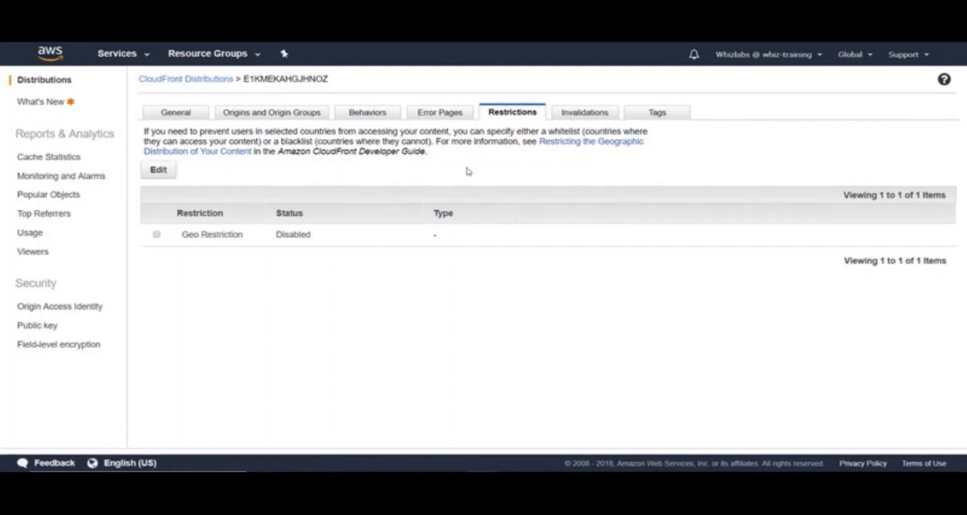
pyautogui.moveTo(338, 217)
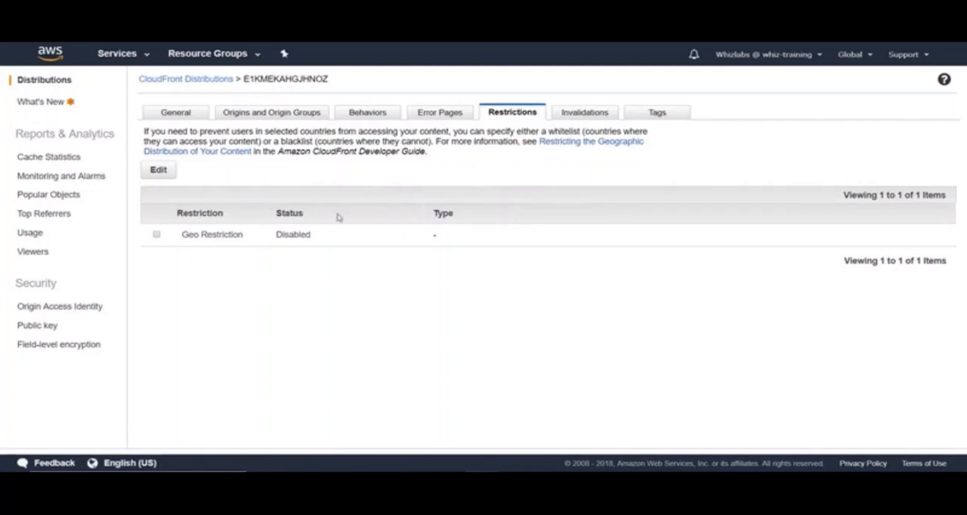
pyautogui.click(157, 169)
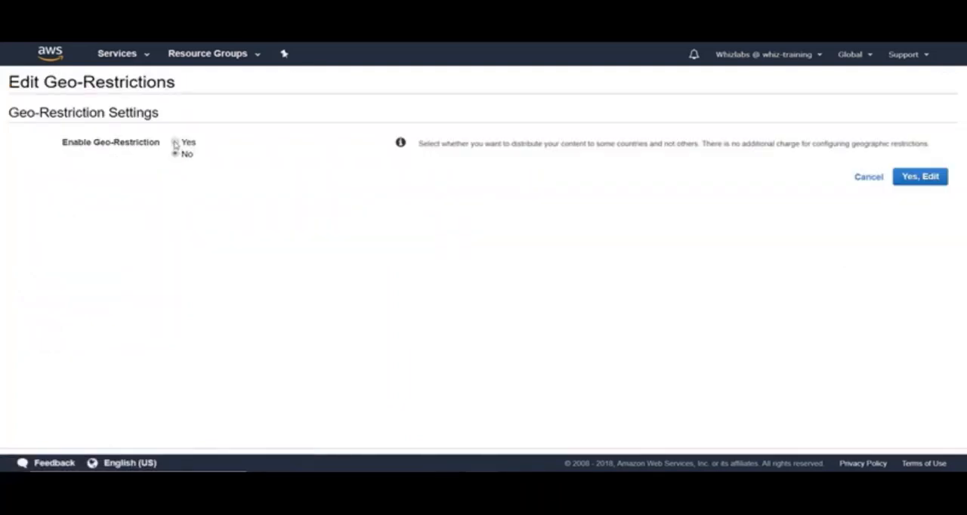
pyautogui.click(175, 142)
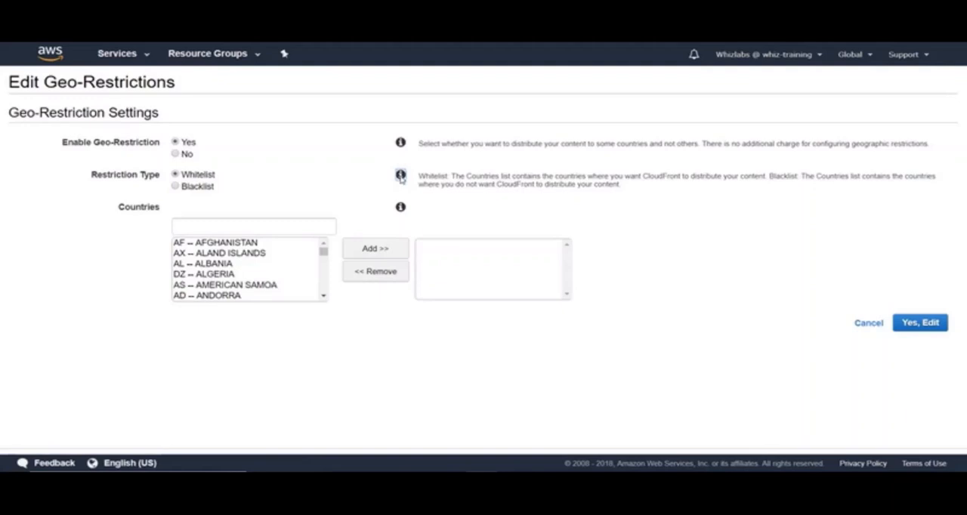
pyautogui.moveTo(457, 193)
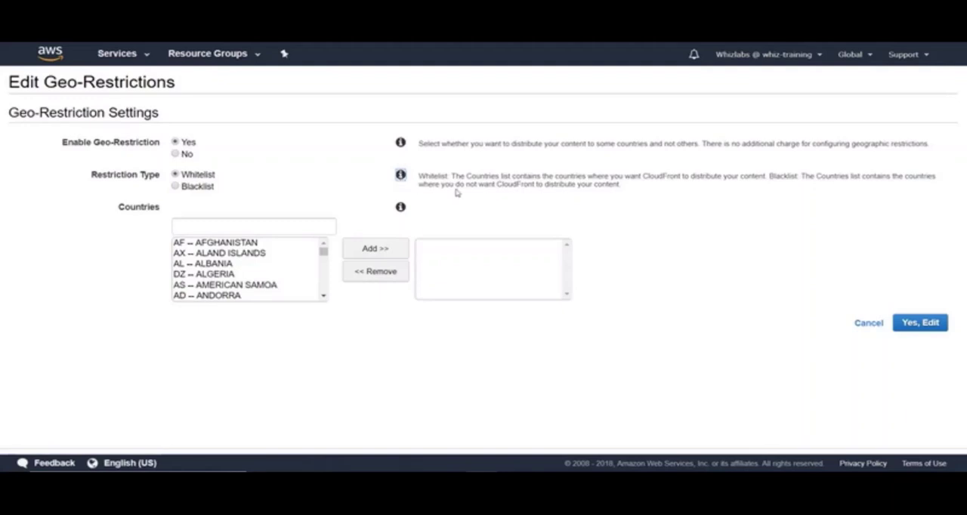
pyautogui.moveTo(477, 251)
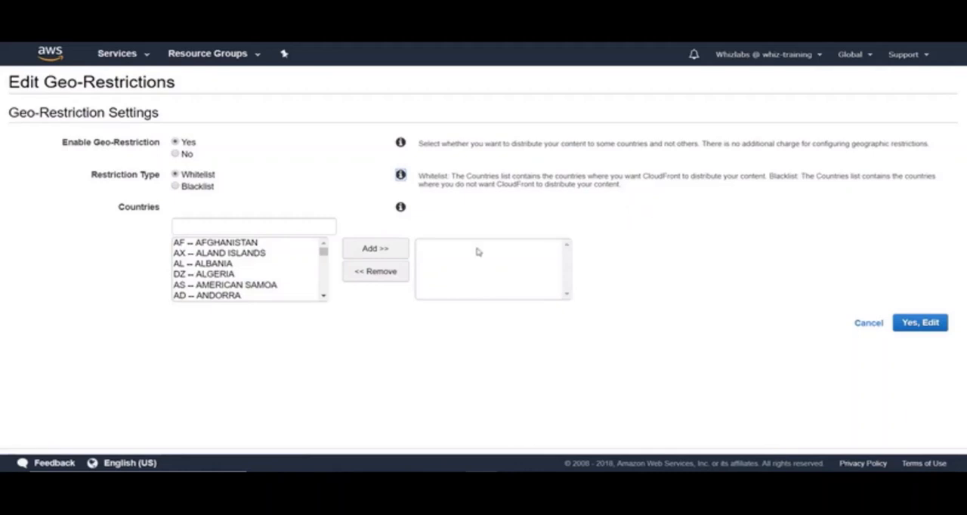
pyautogui.moveTo(290, 260)
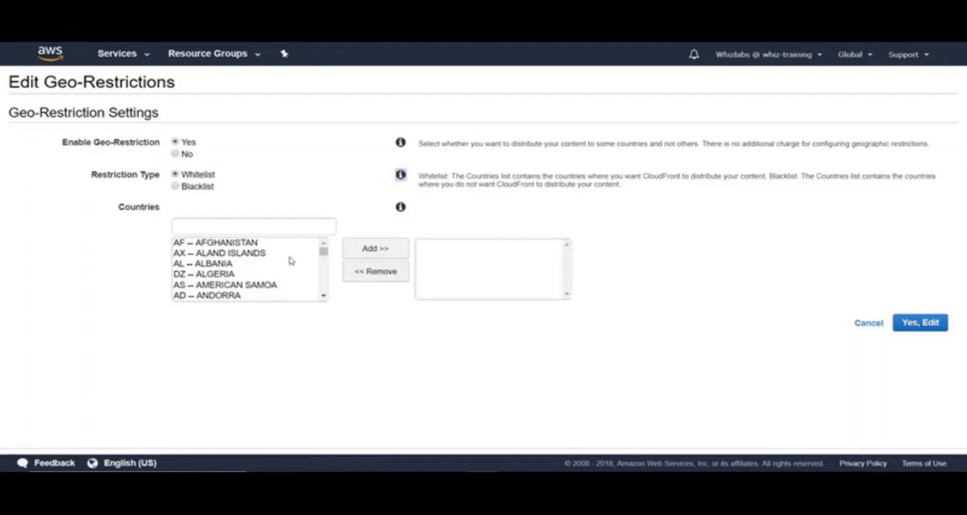
pyautogui.click(868, 324)
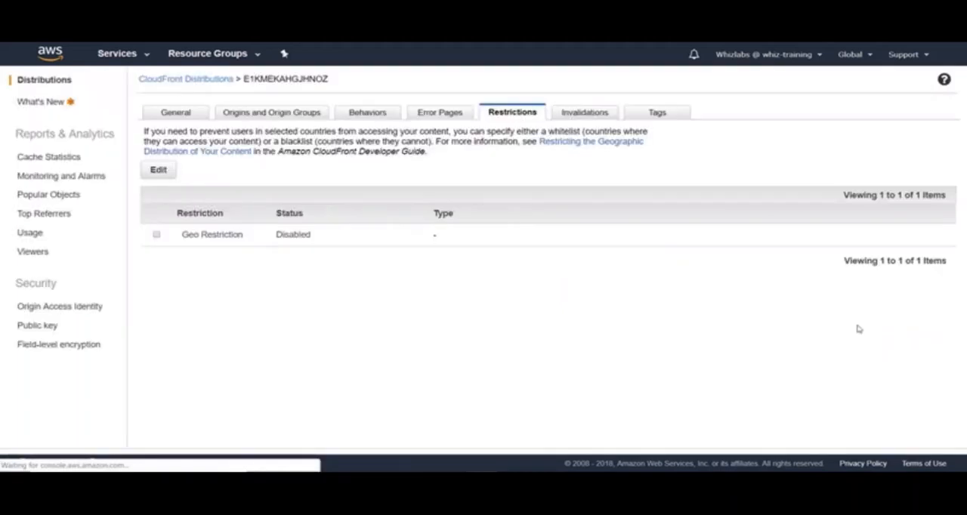
pyautogui.click(583, 112)
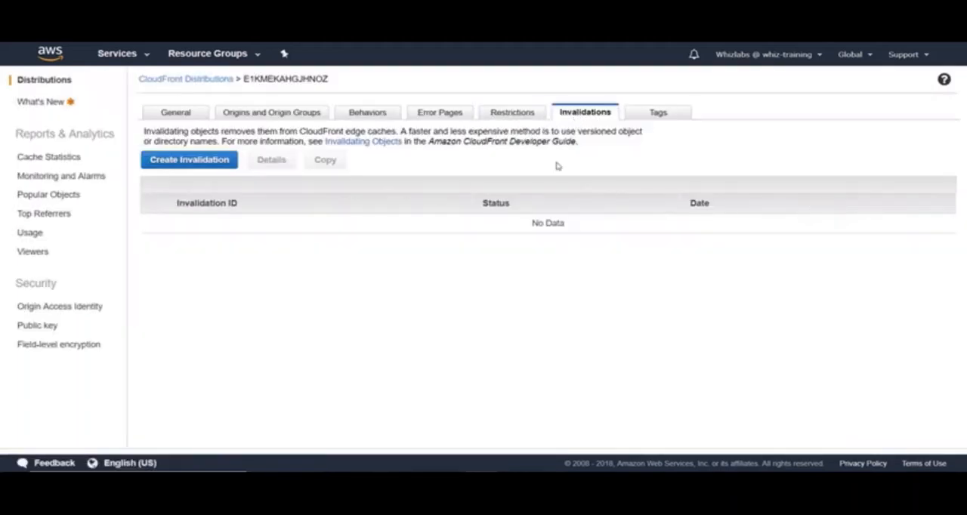
pyautogui.moveTo(270, 289)
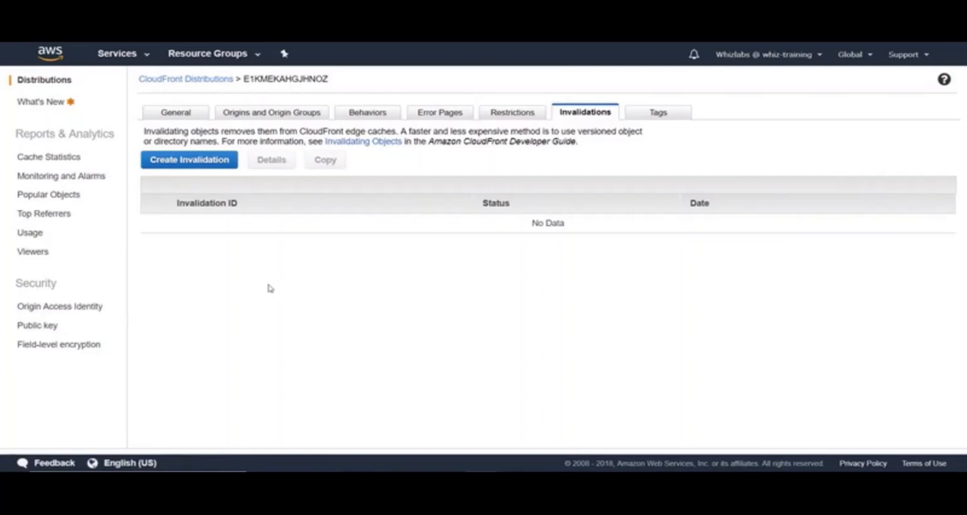
pyautogui.moveTo(210, 204)
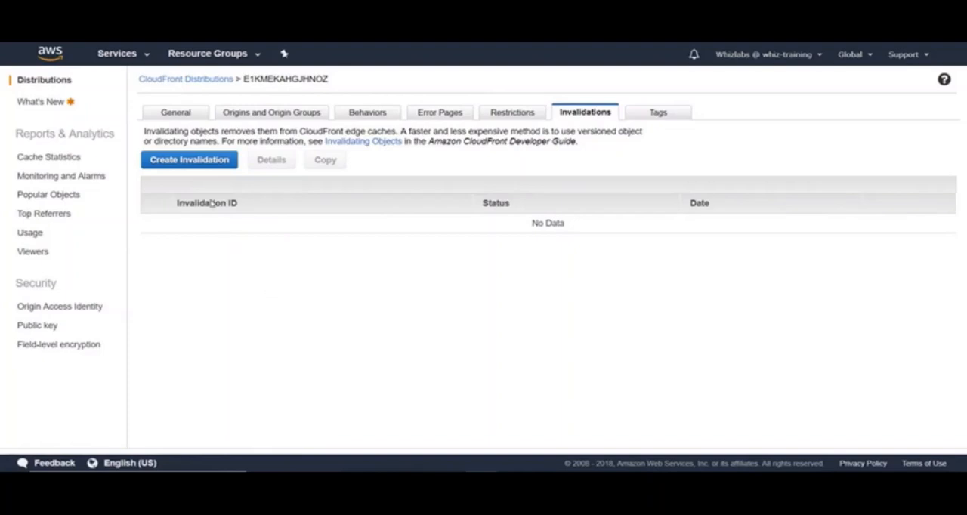
pyautogui.click(188, 161)
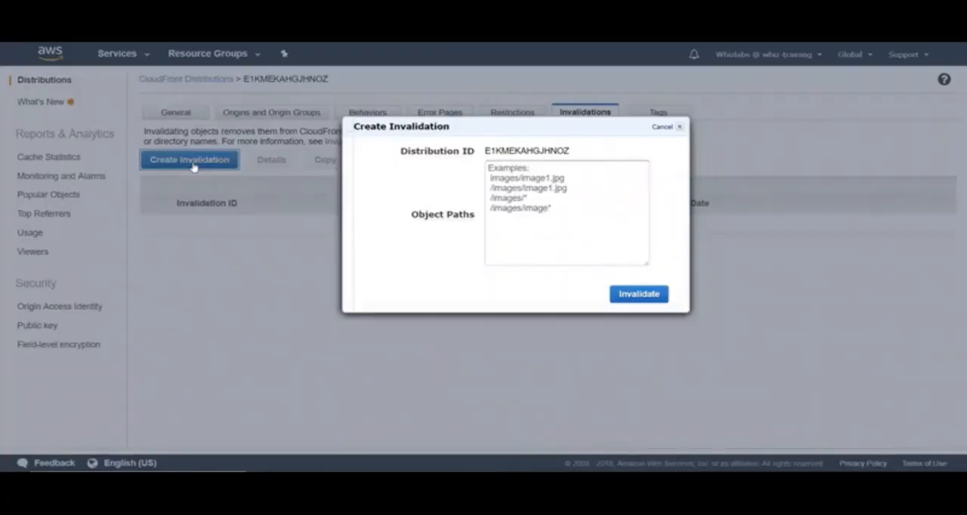
pyautogui.click(529, 168)
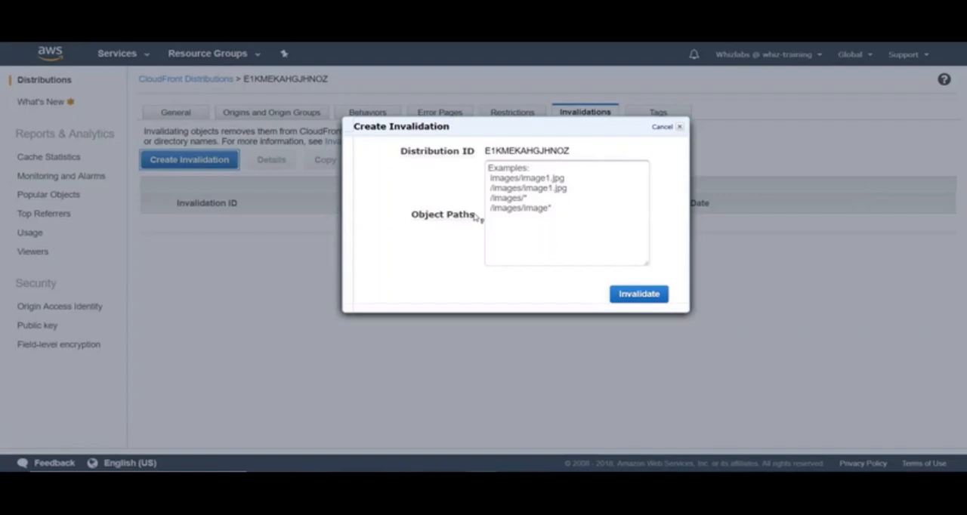
pyautogui.click(679, 127)
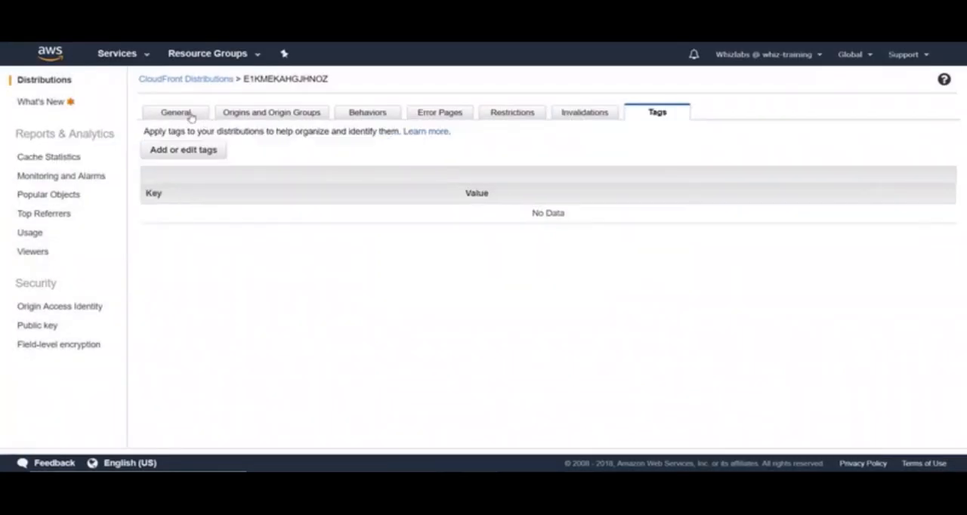
# - Confirm the distribution status reads Deployed in the list and reopen its General details
pyautogui.click(175, 112)
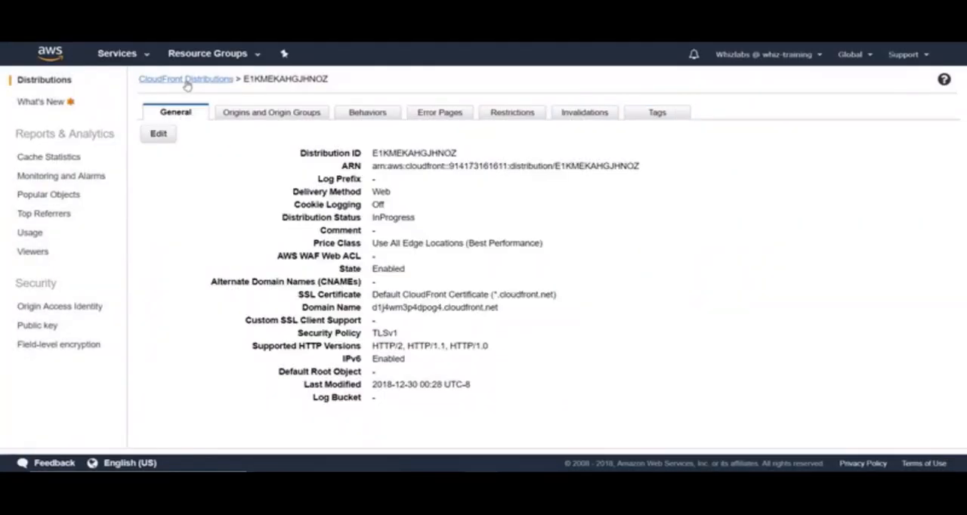
pyautogui.click(184, 78)
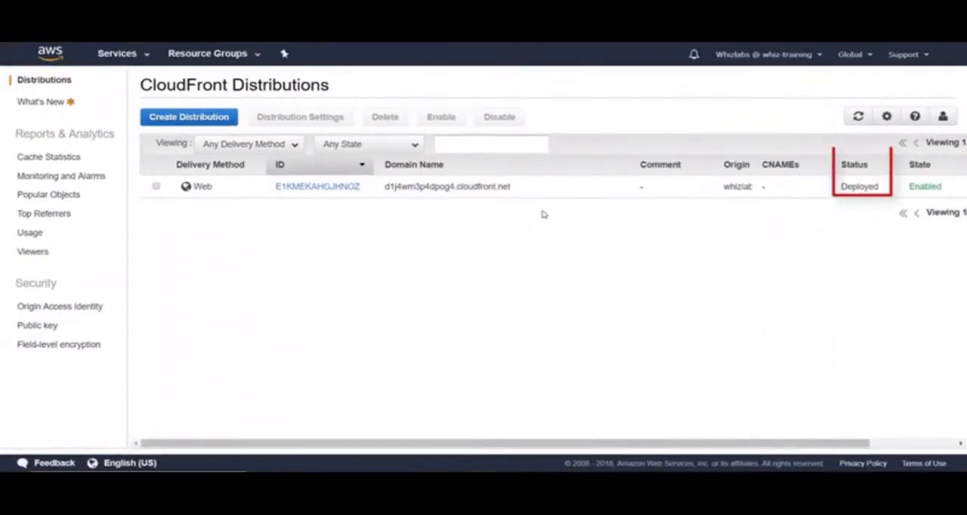
pyautogui.moveTo(532, 205)
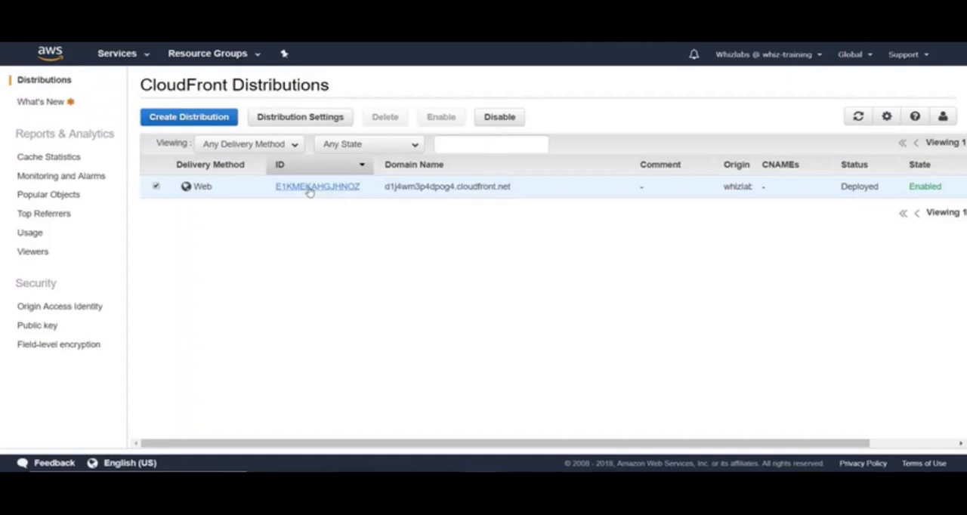
pyautogui.click(317, 187)
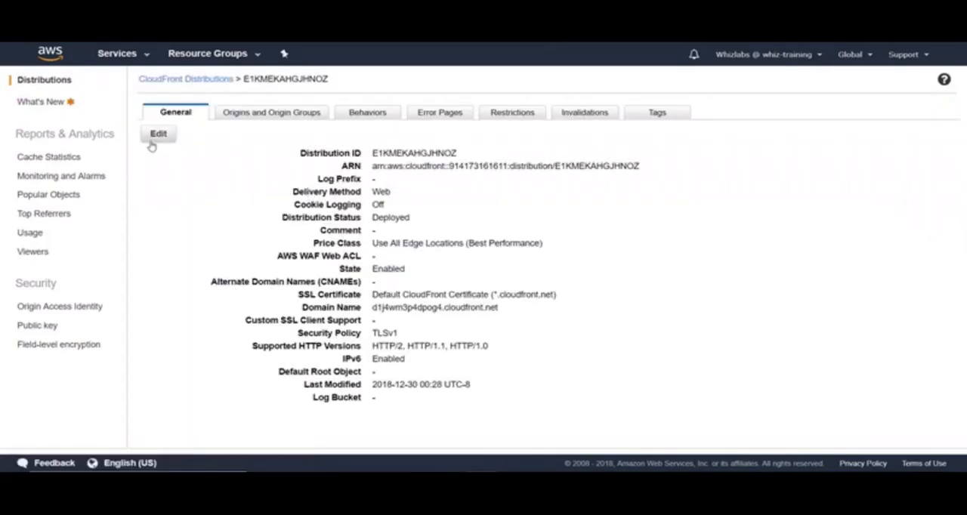
# - Set the distribution's Default Root Object to index.html and save with Yes, Edit
pyautogui.click(157, 133)
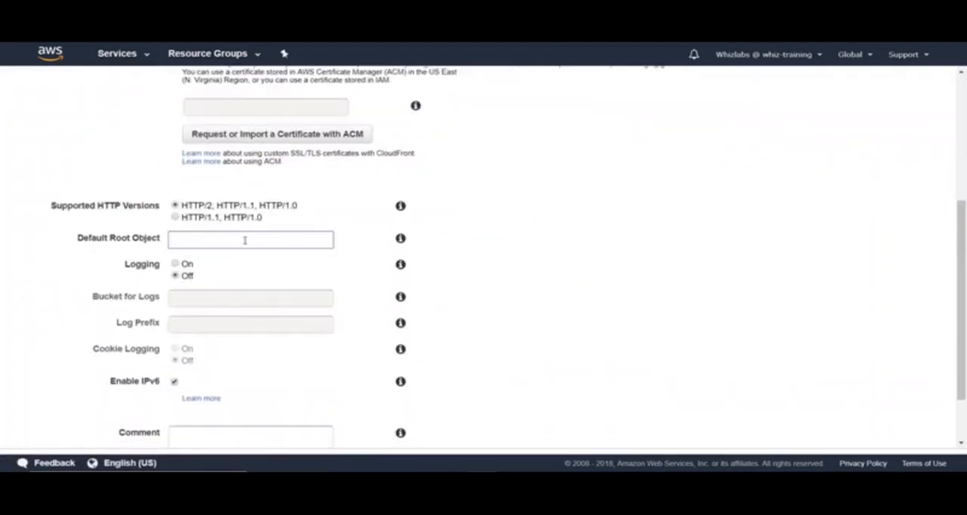
pyautogui.write('index.h')
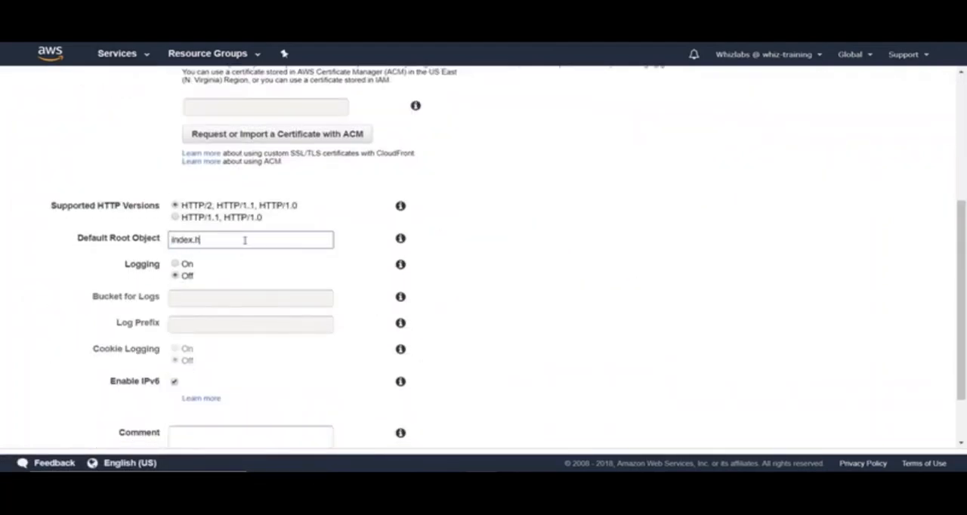
pyautogui.write('rtml')
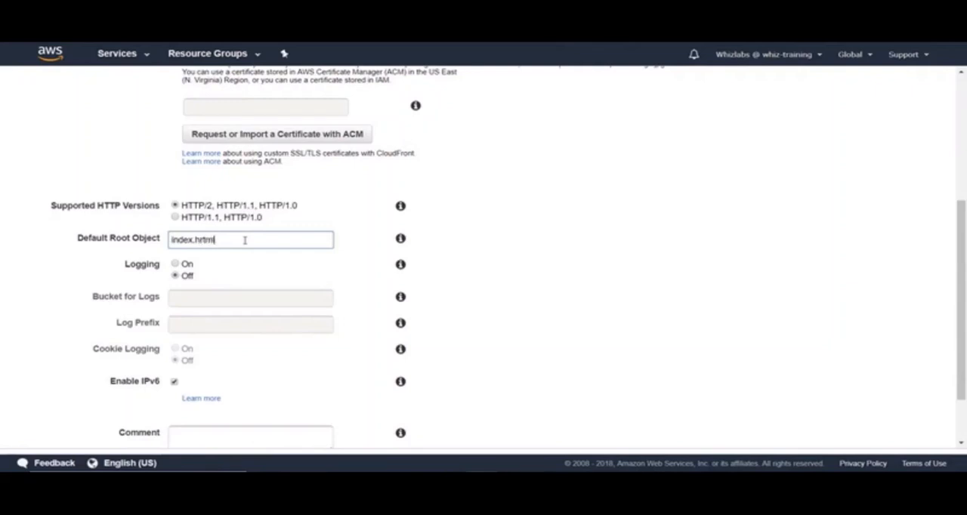
pyautogui.press('BackSpace')
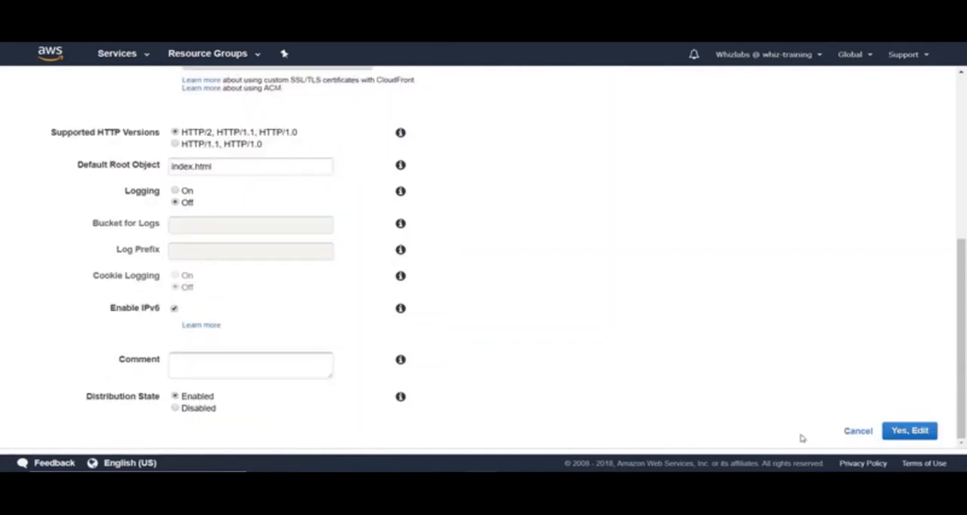
pyautogui.click(910, 431)
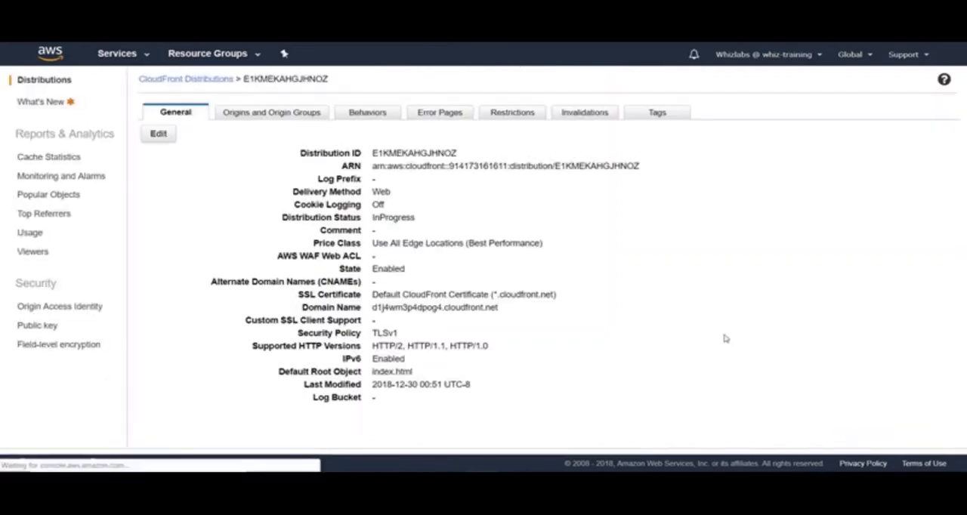
# - Return to the distributions list and visit the site at the distribution's domain
pyautogui.click(185, 78)
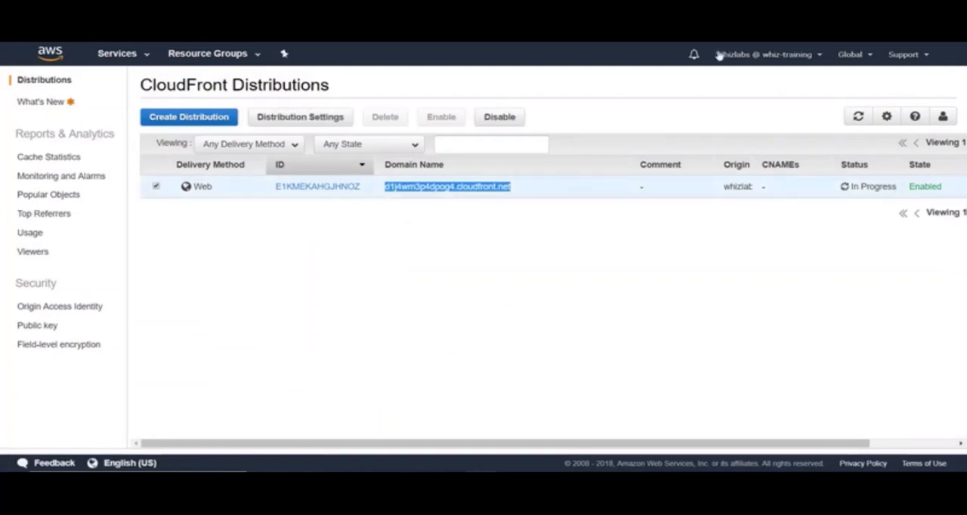
pyautogui.click(447, 188)
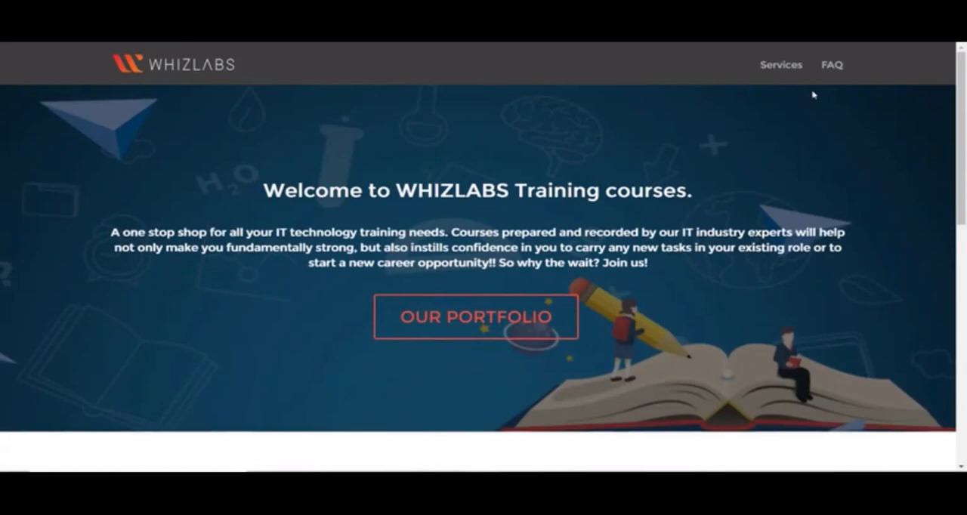
pyautogui.moveTo(810, 93)
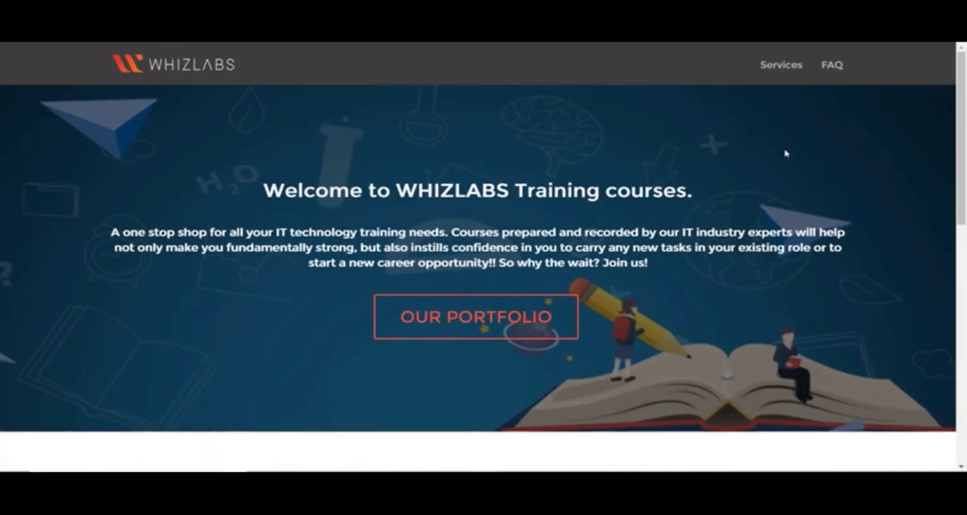
pyautogui.moveTo(669, 113)
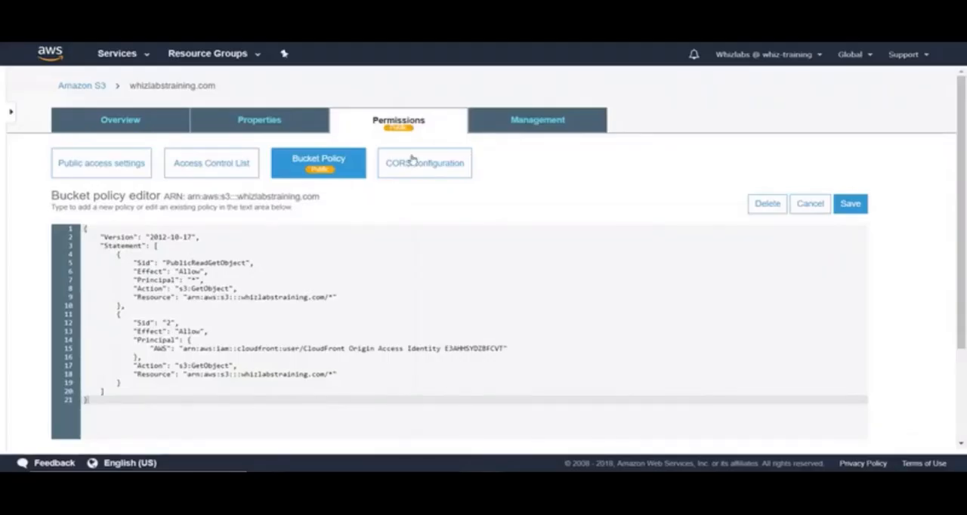
pyautogui.moveTo(260, 121)
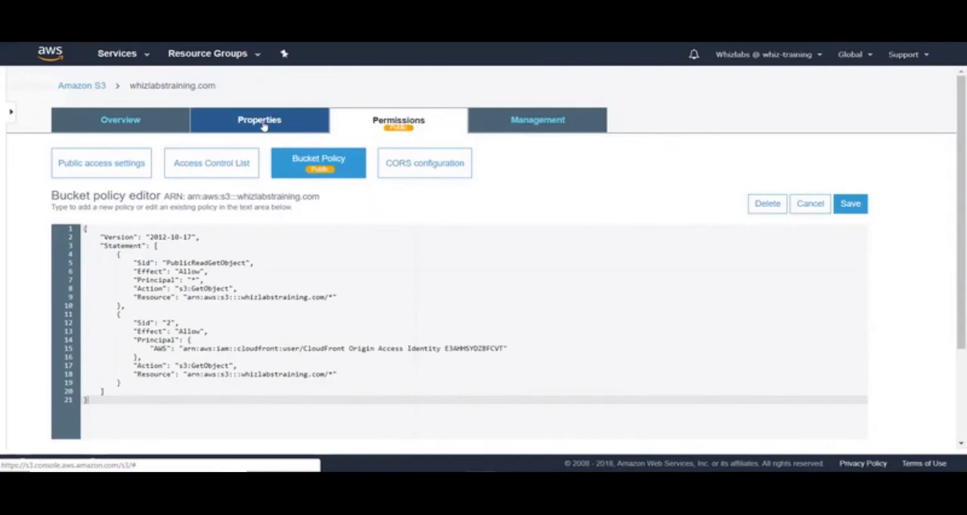
# - Check the static website endpoint, then select the PublicReadGetObject statement in the whizlabstraining.com bucket policy for deletion
pyautogui.click(260, 120)
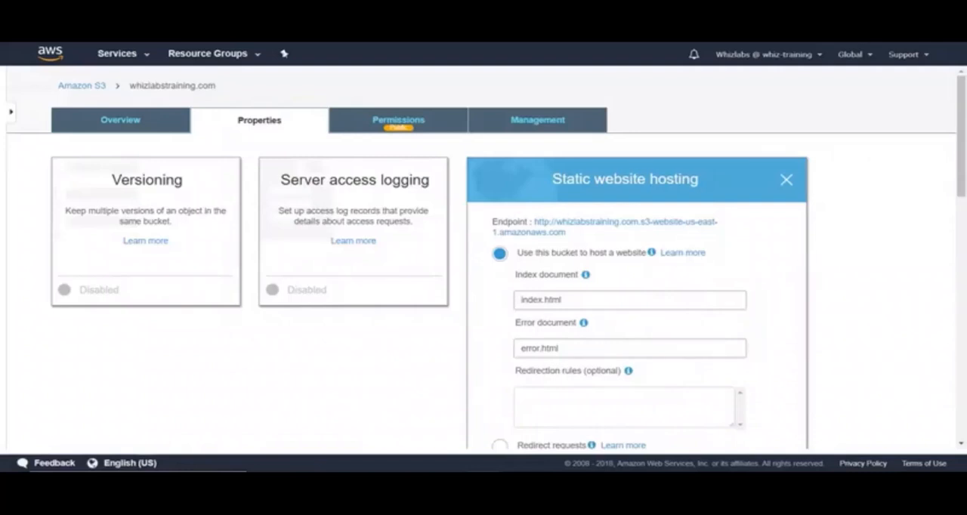
pyautogui.click(399, 121)
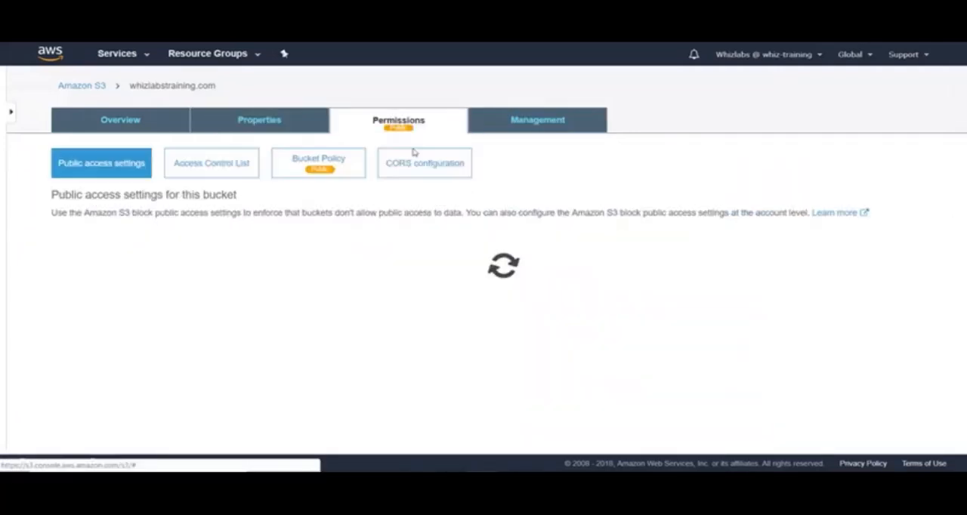
pyautogui.click(317, 163)
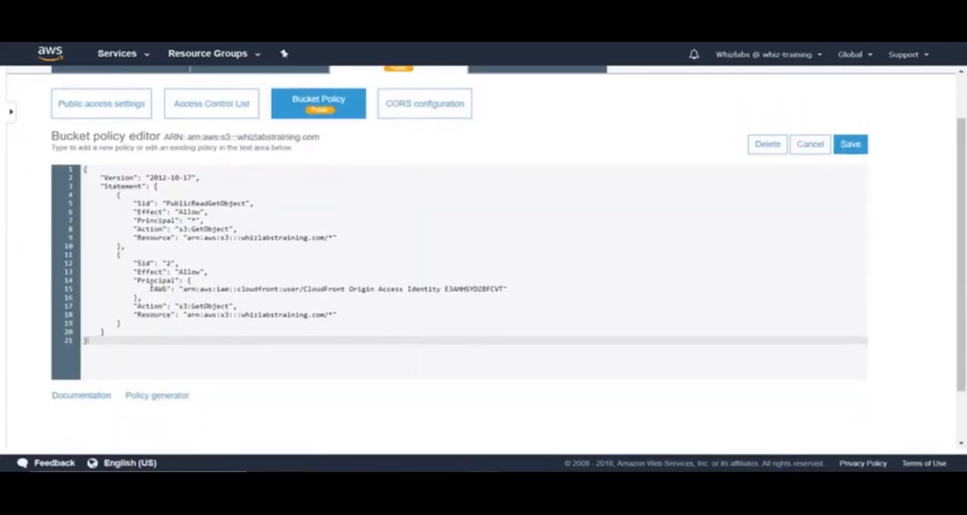
pyautogui.moveTo(120, 195); pyautogui.dragTo(120, 244)
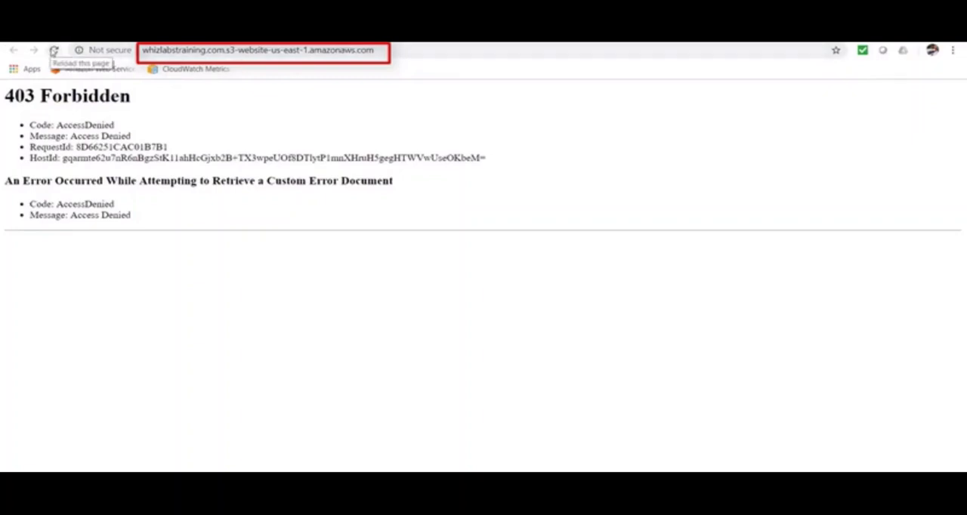
# - Reload the direct S3 website endpoint and see 403 Forbidden, Access Denied
pyautogui.click(54, 50)
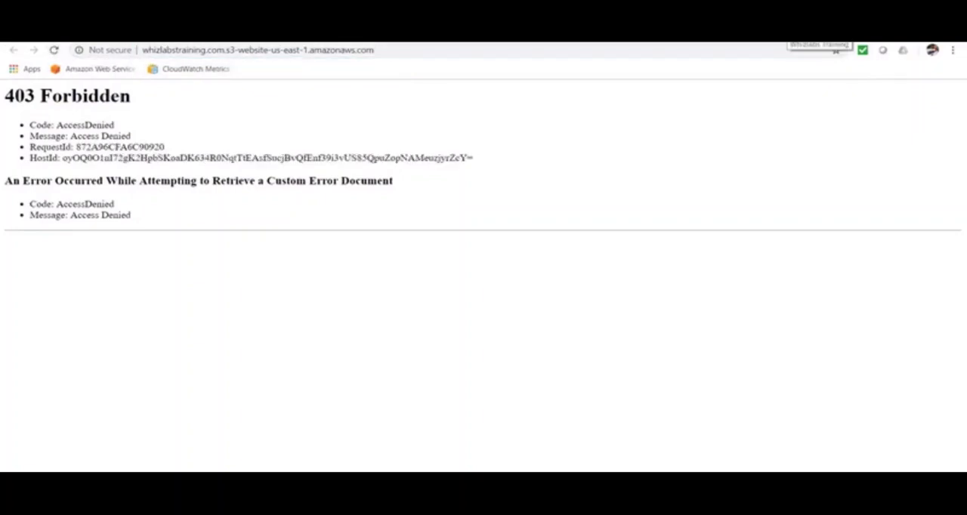